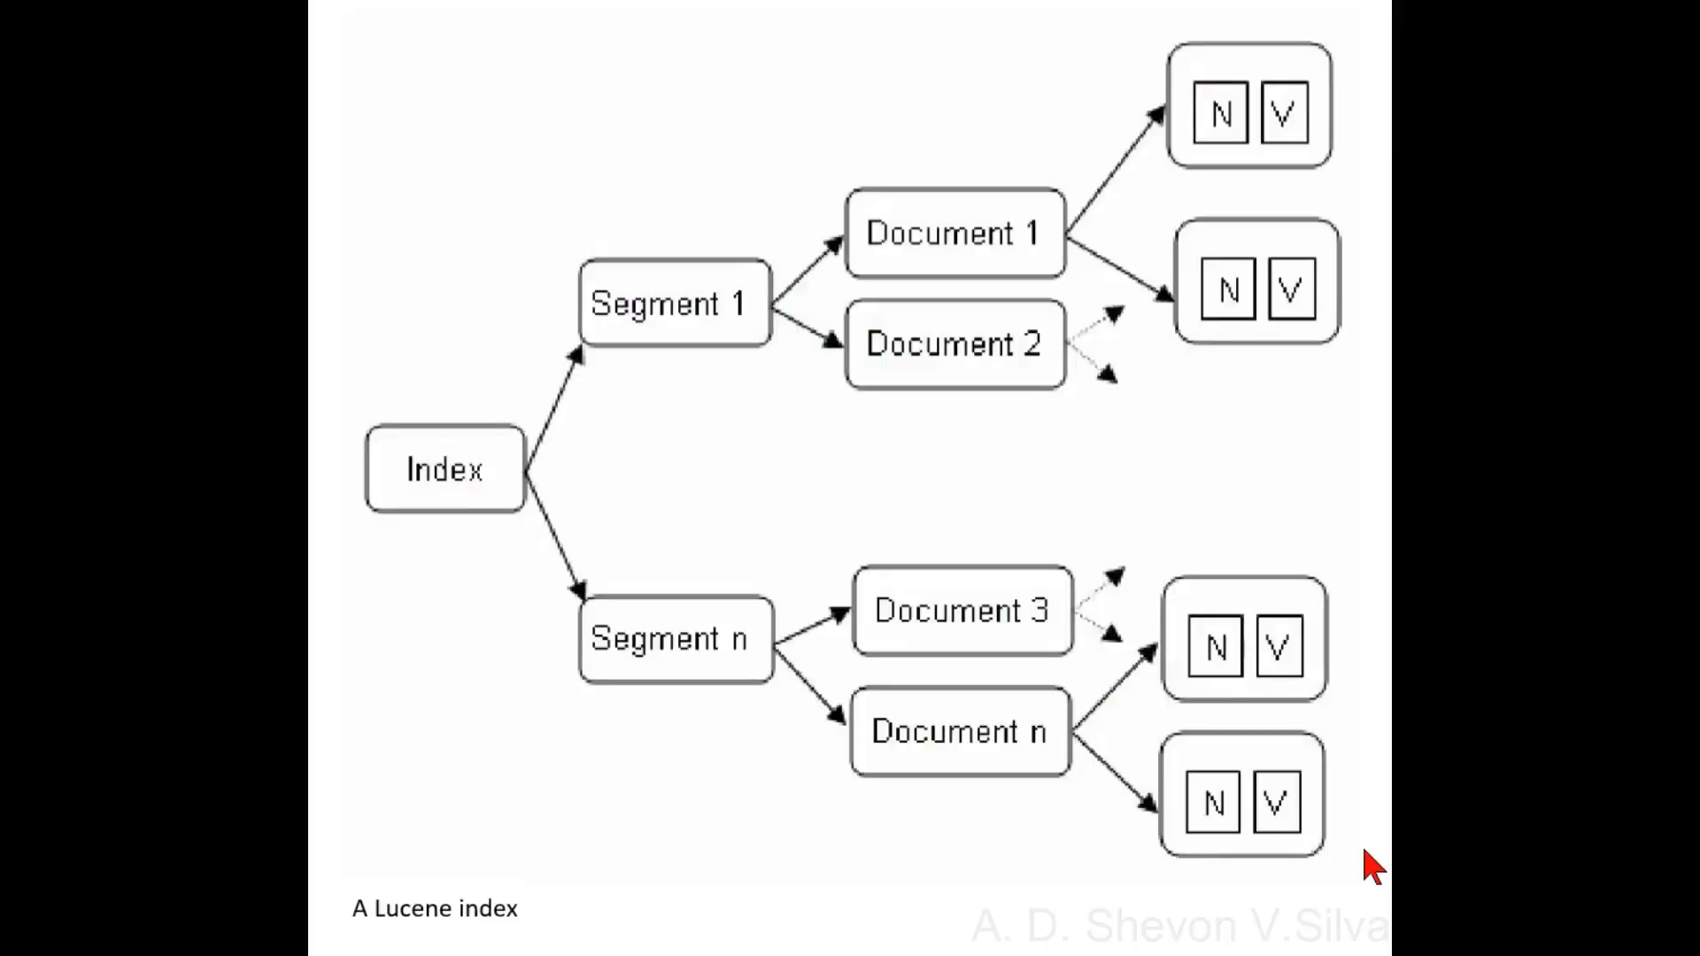
mouse_move(510, 574)
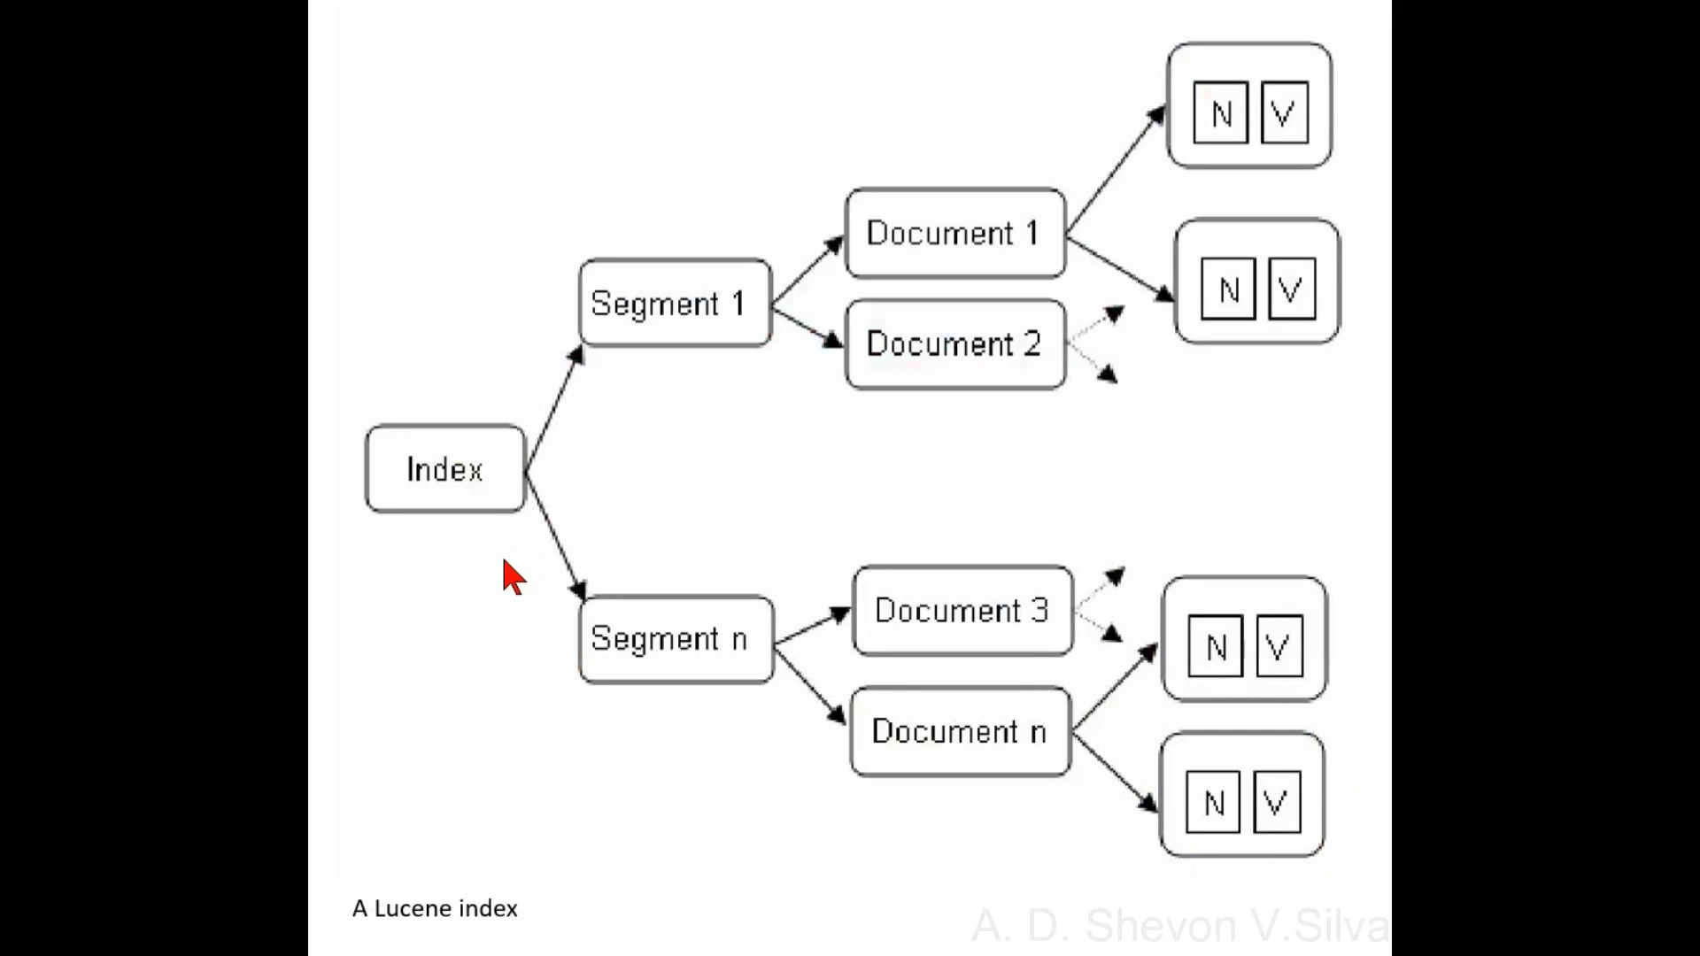
mouse_move(501, 595)
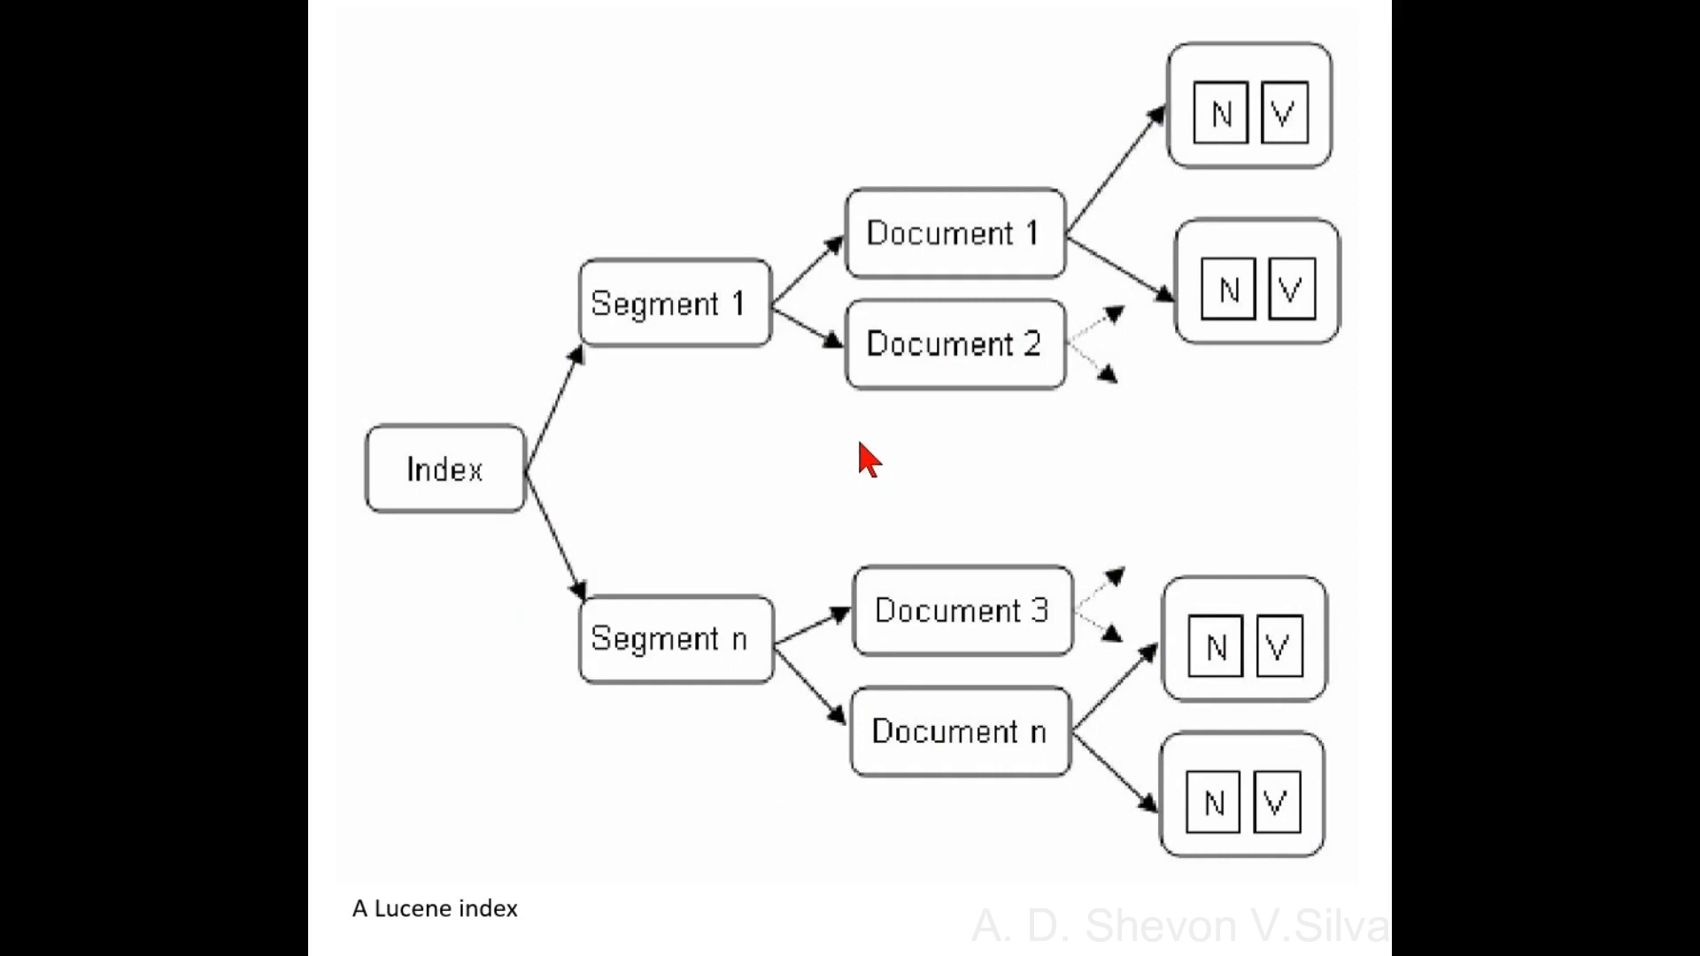
mouse_move(863, 461)
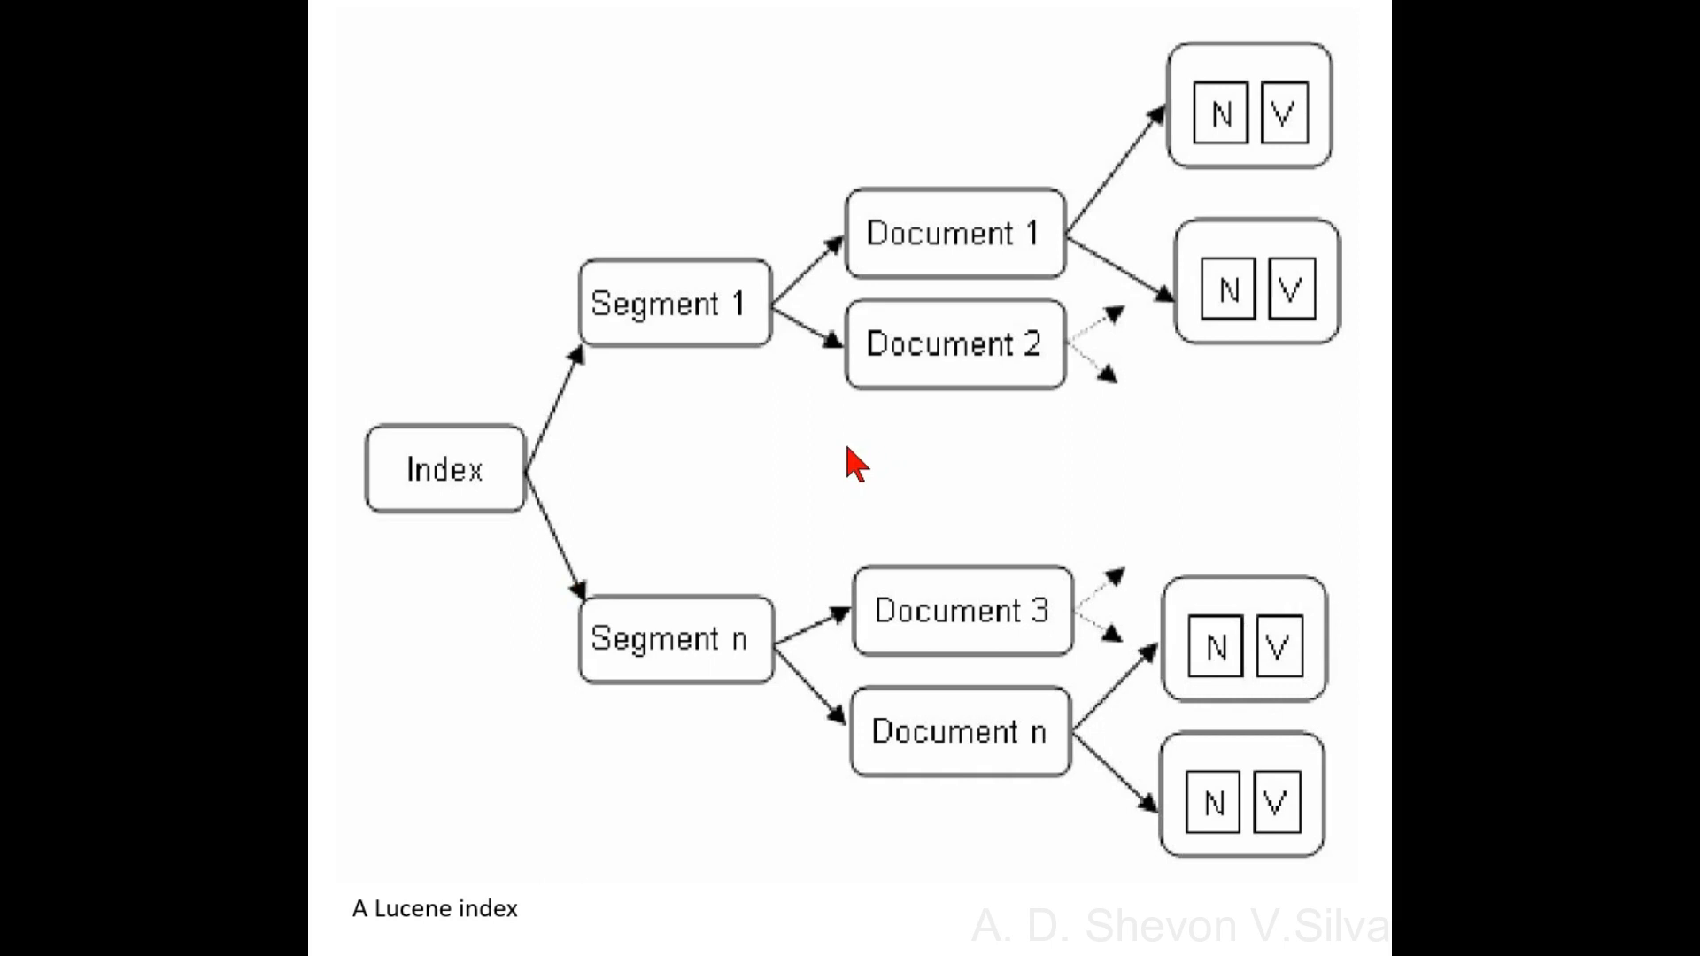
mouse_move(1181, 409)
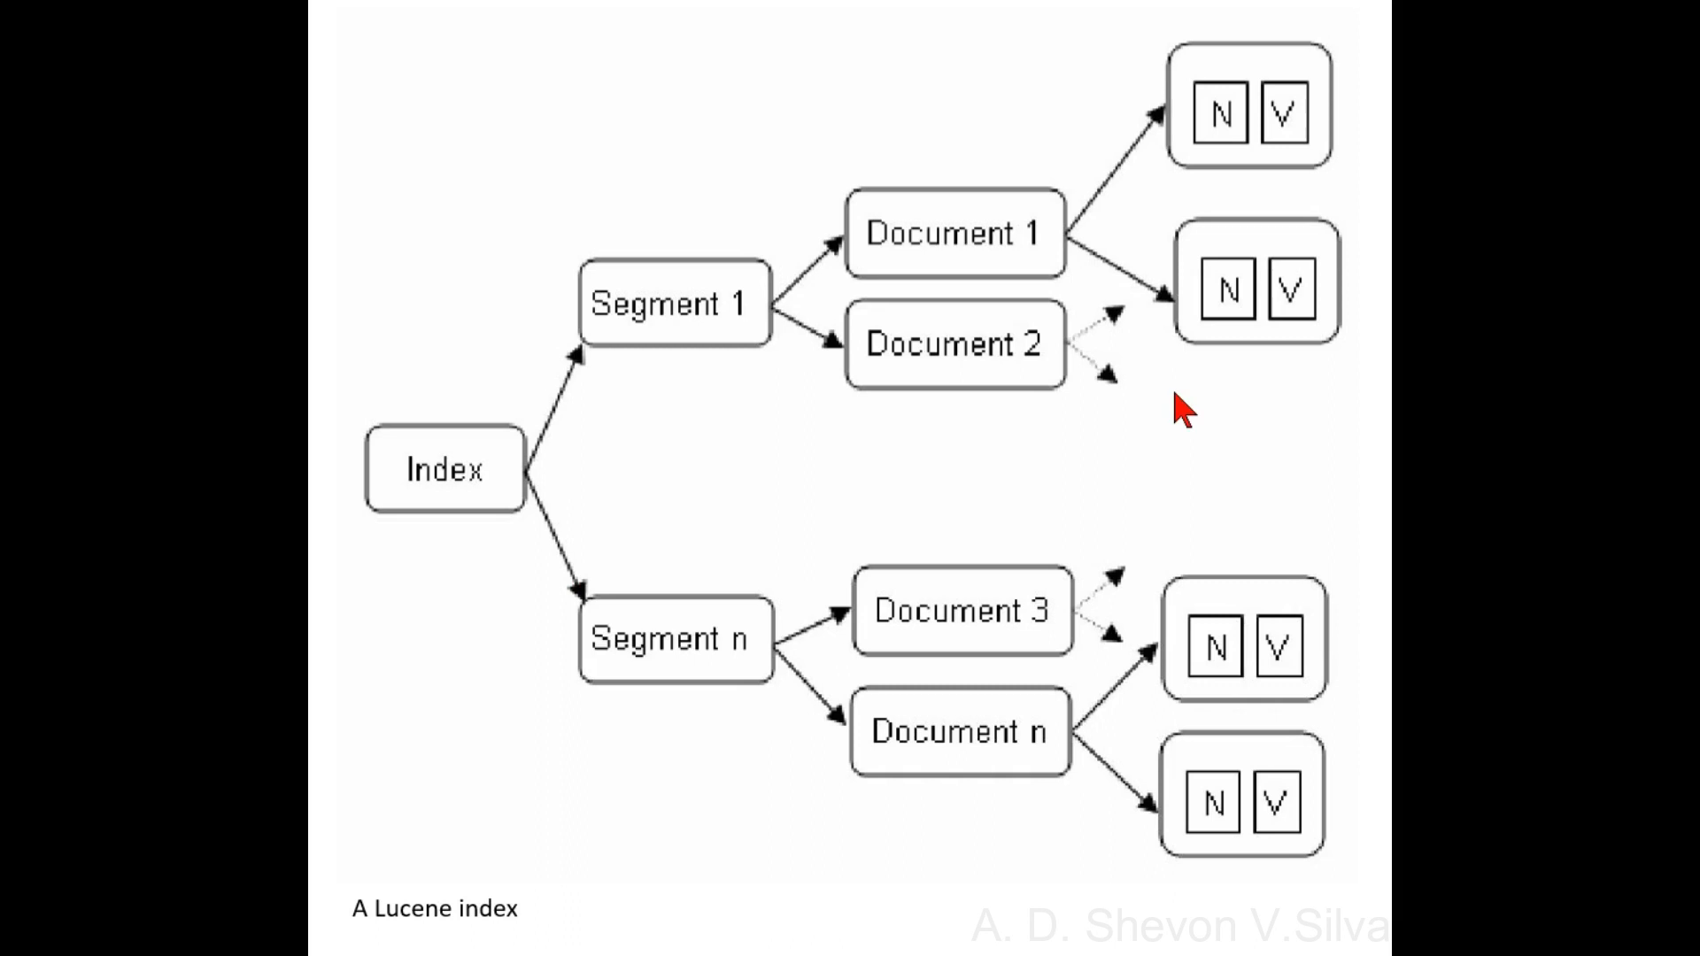
mouse_move(1223, 195)
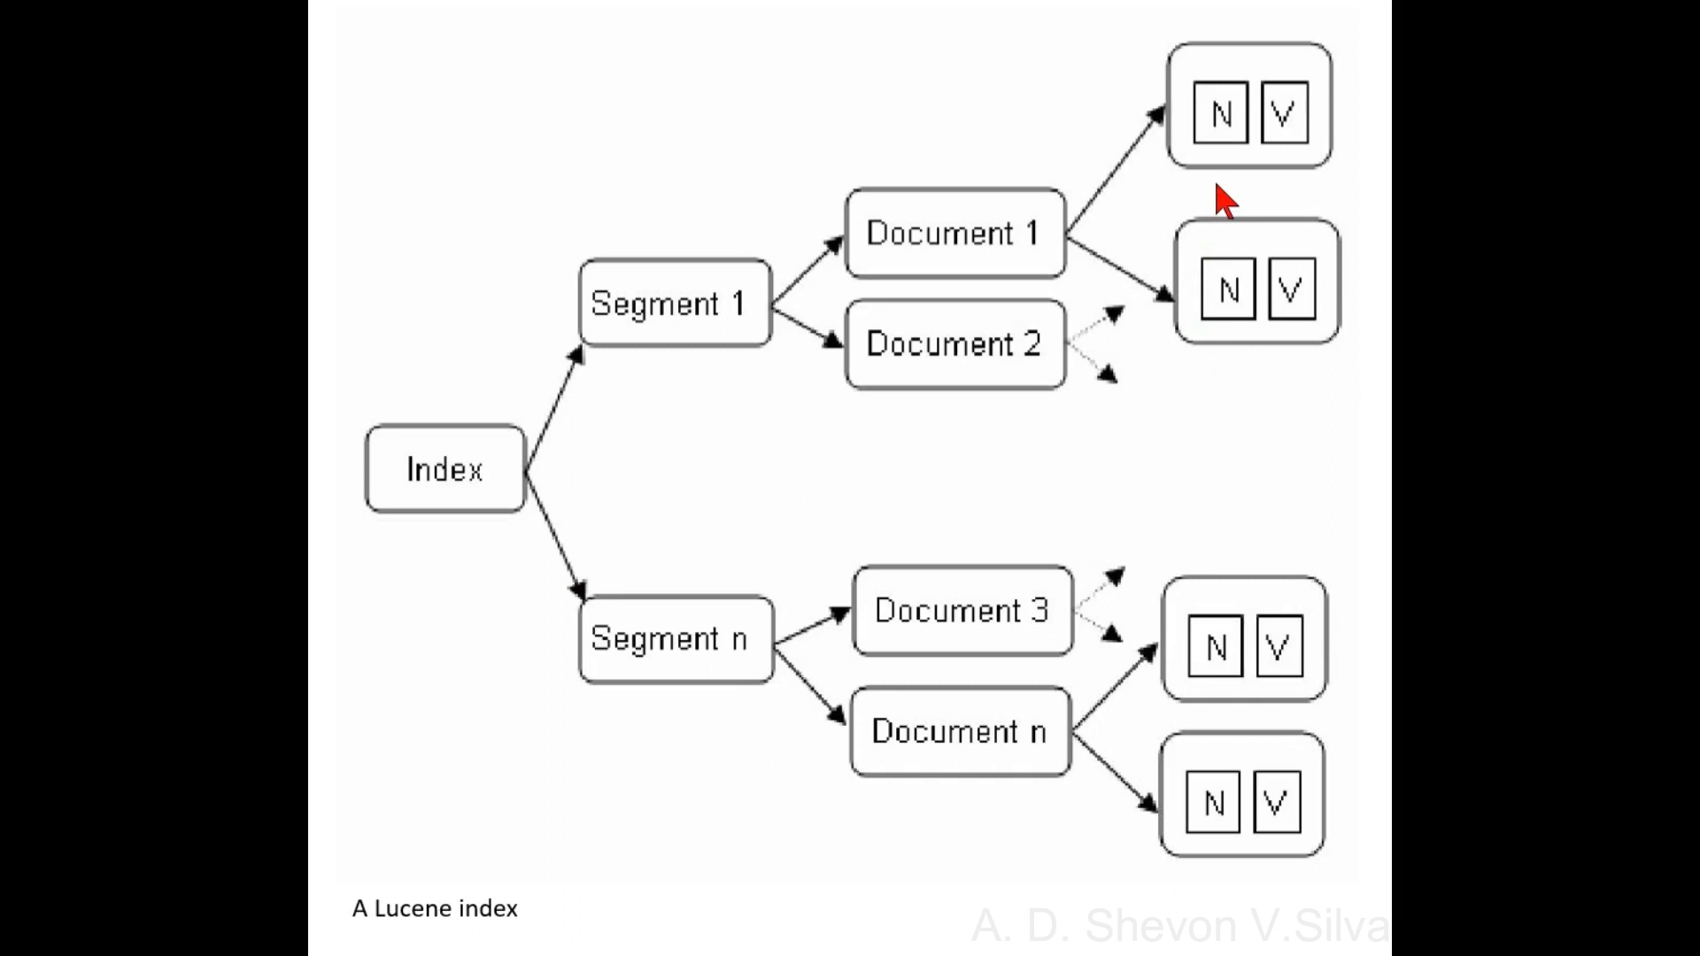
mouse_move(1301, 194)
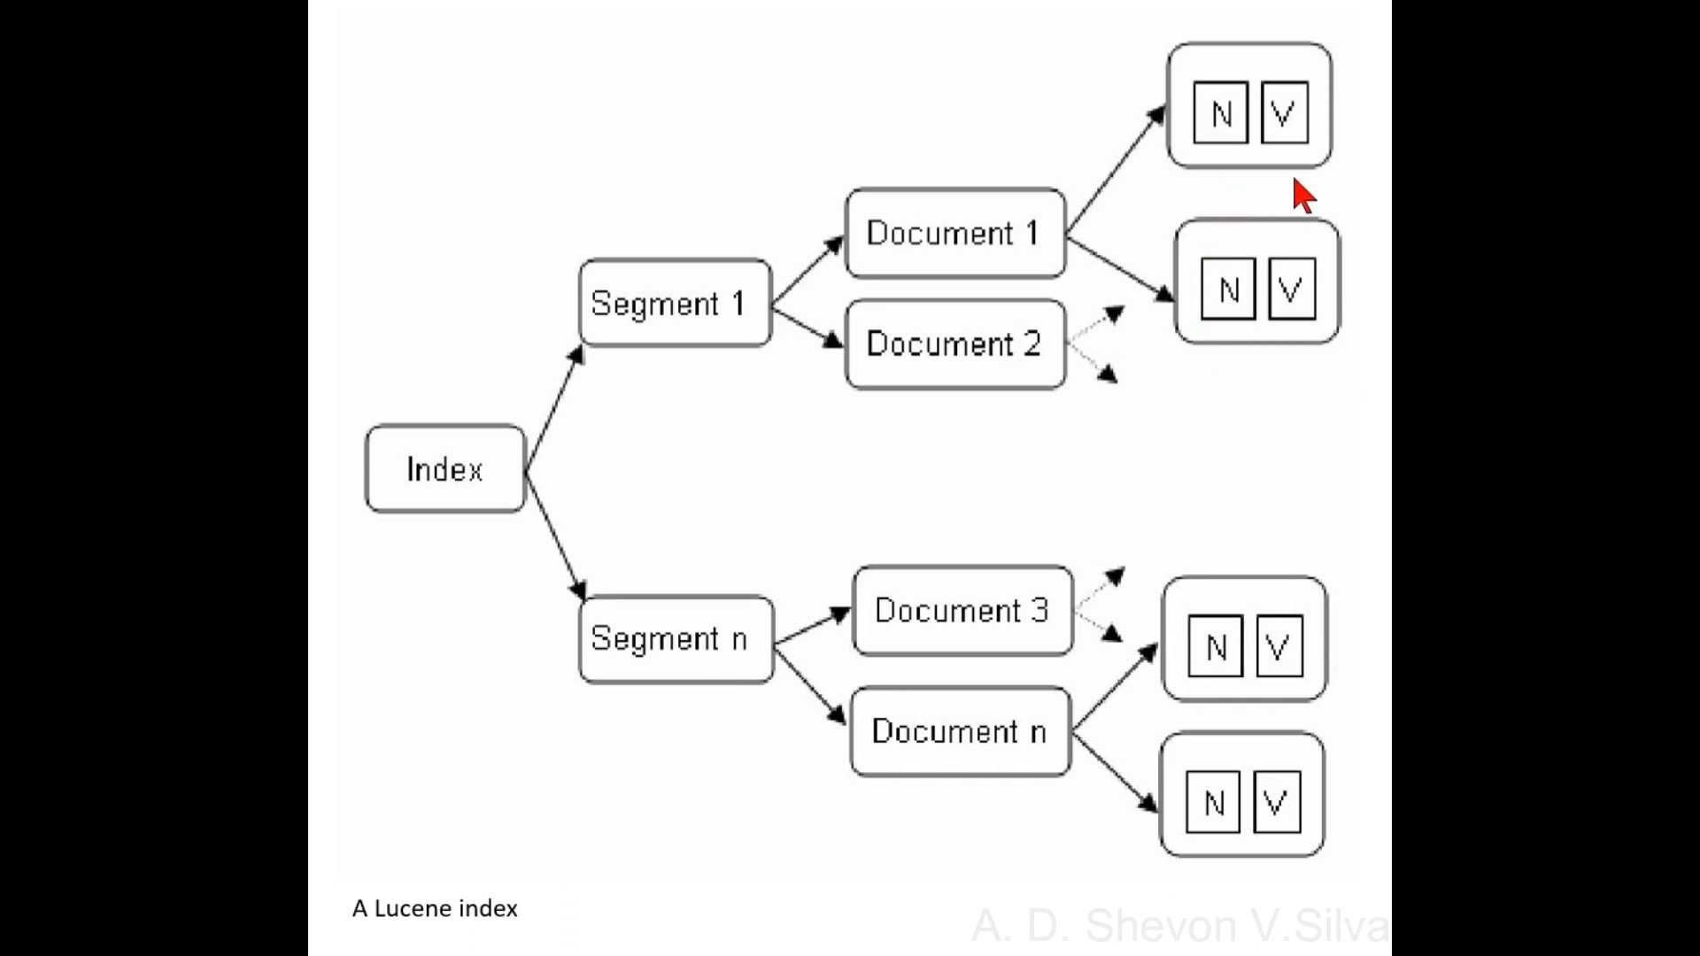
mouse_move(1225, 241)
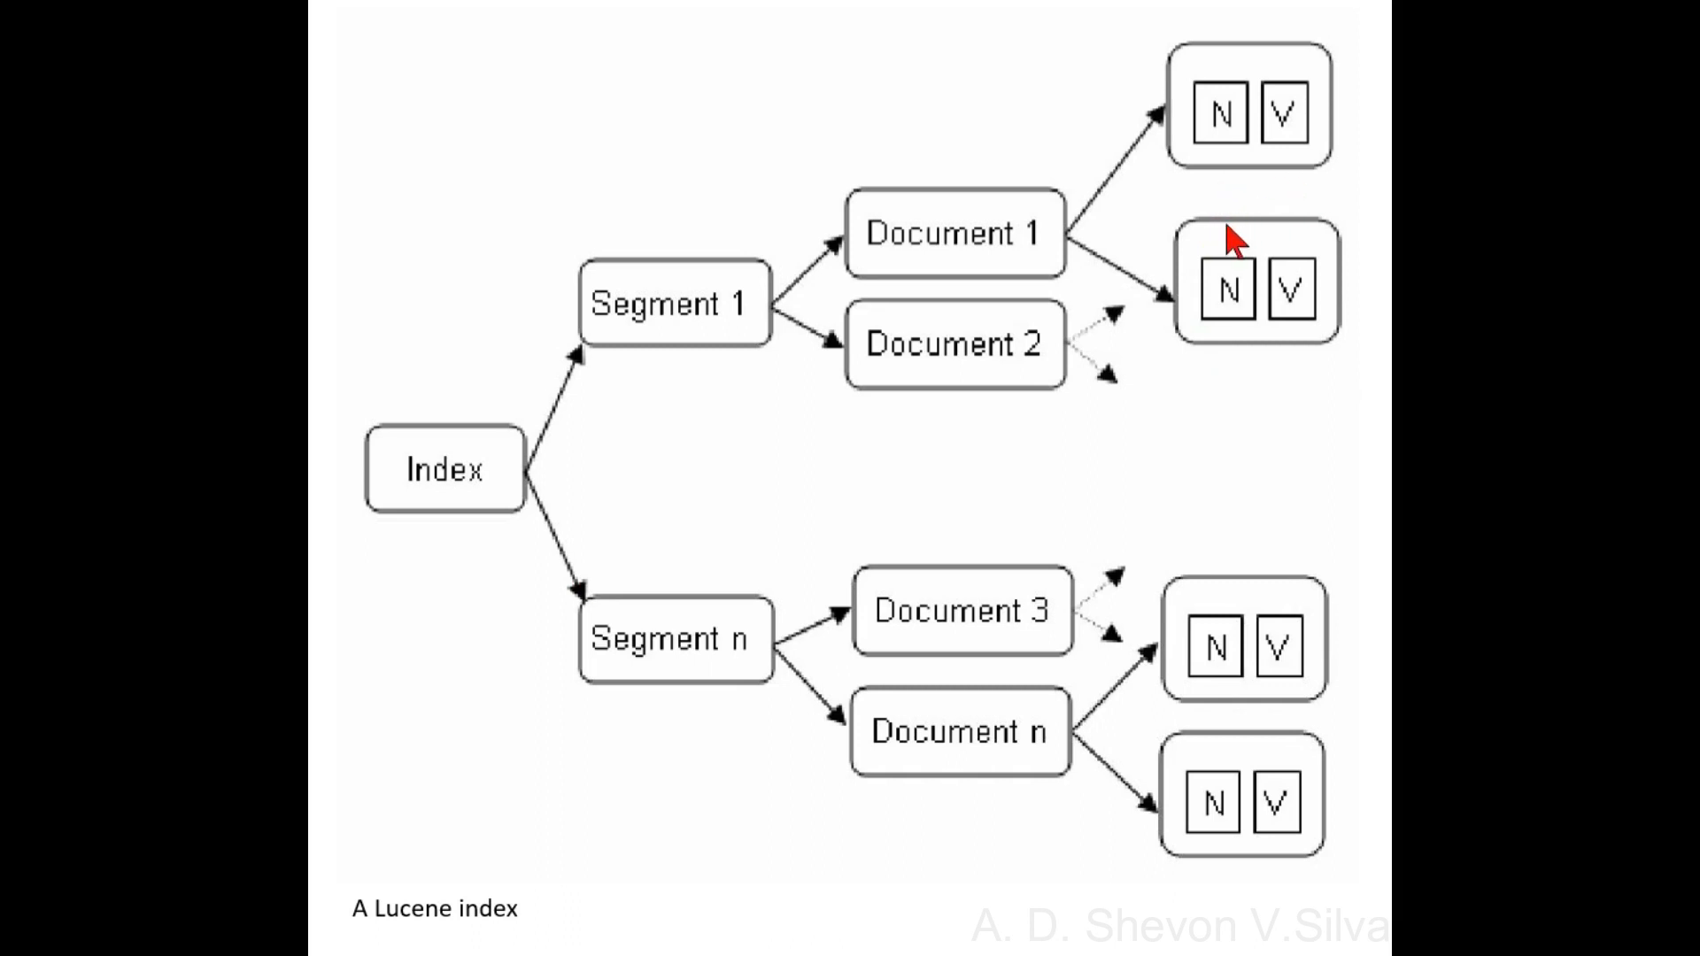
mouse_move(1285, 193)
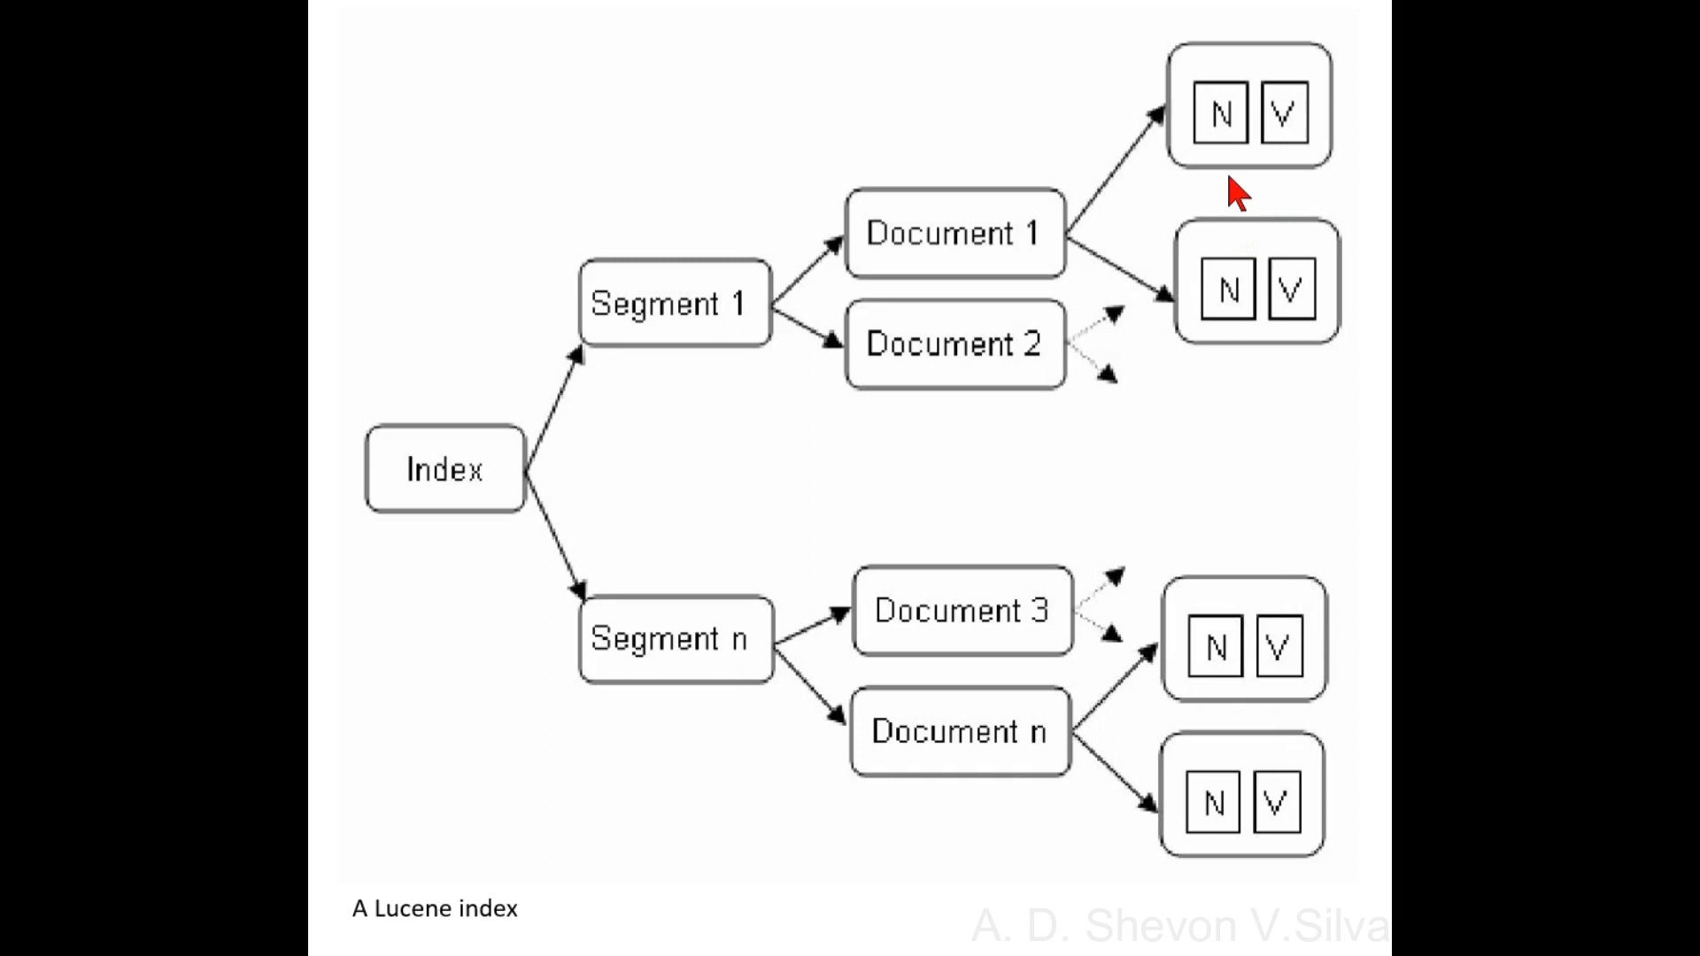
mouse_move(1075, 294)
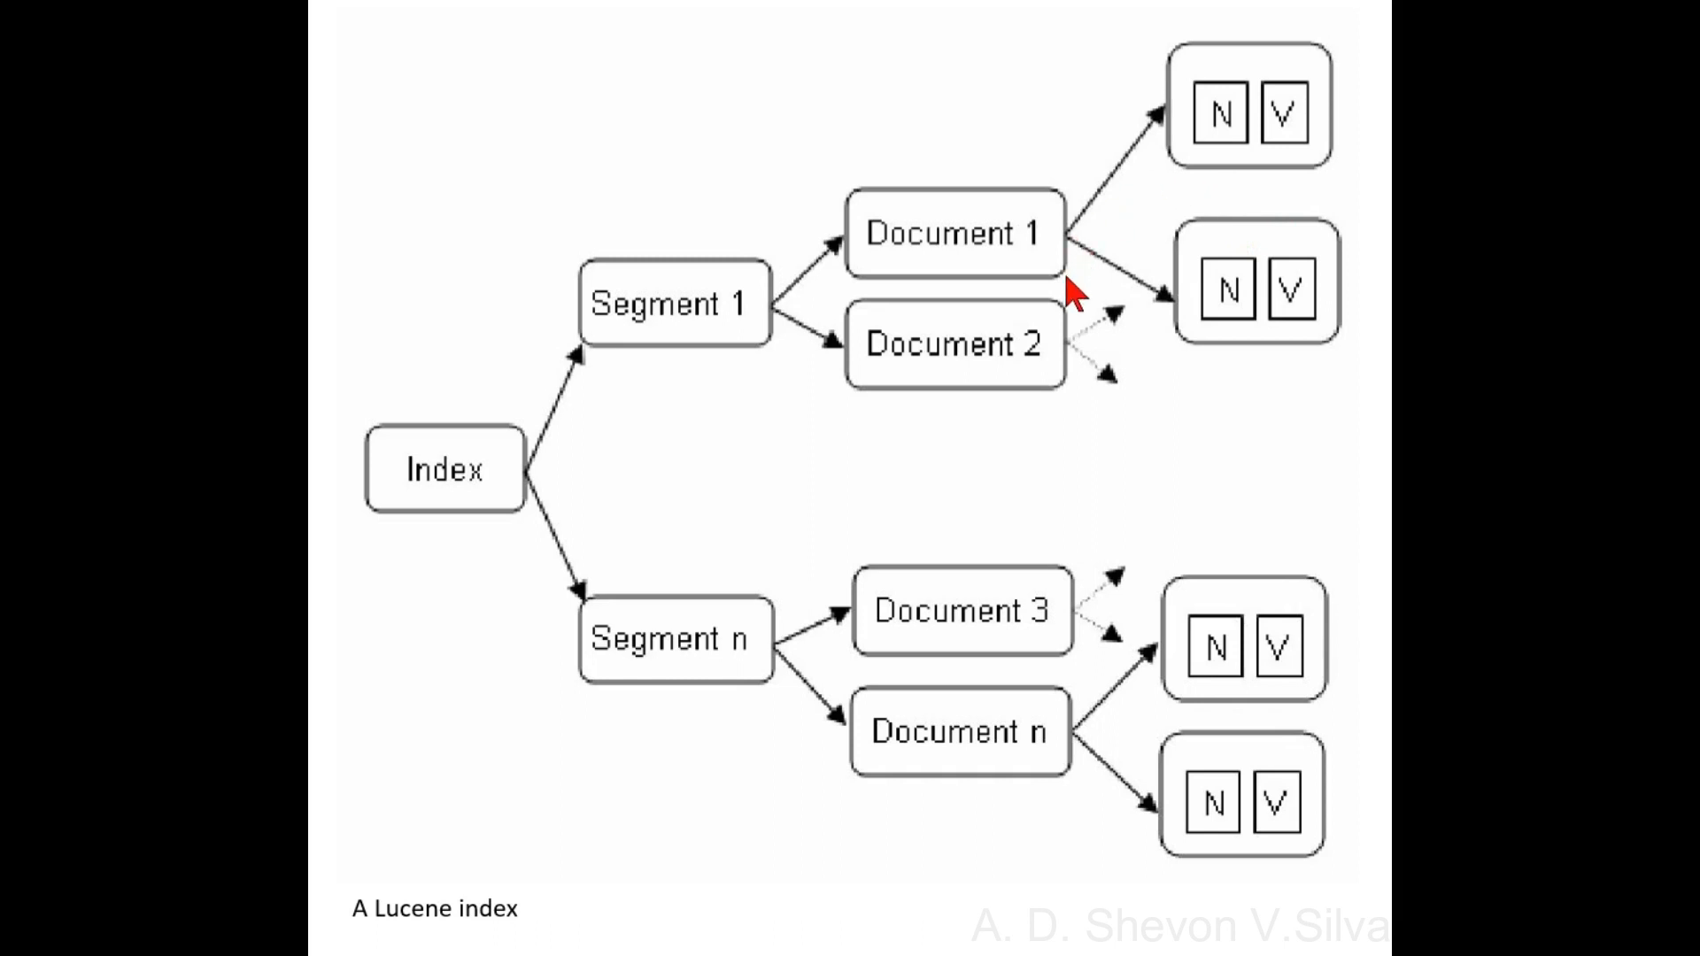
mouse_move(754, 483)
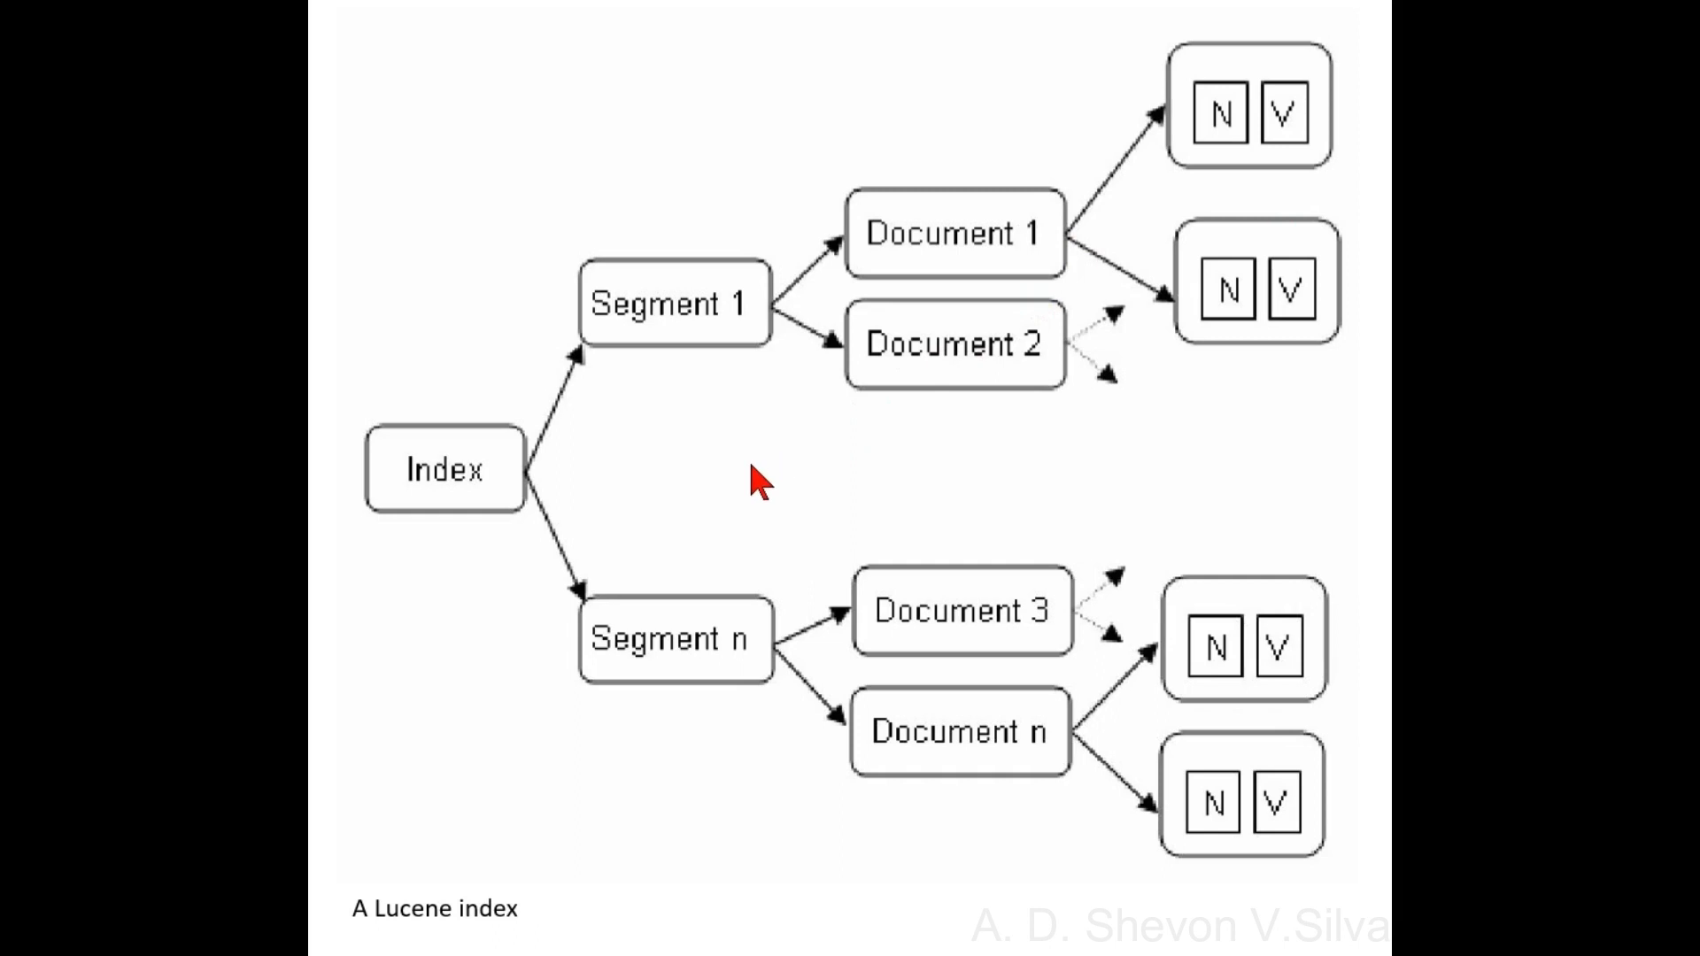
mouse_move(547, 526)
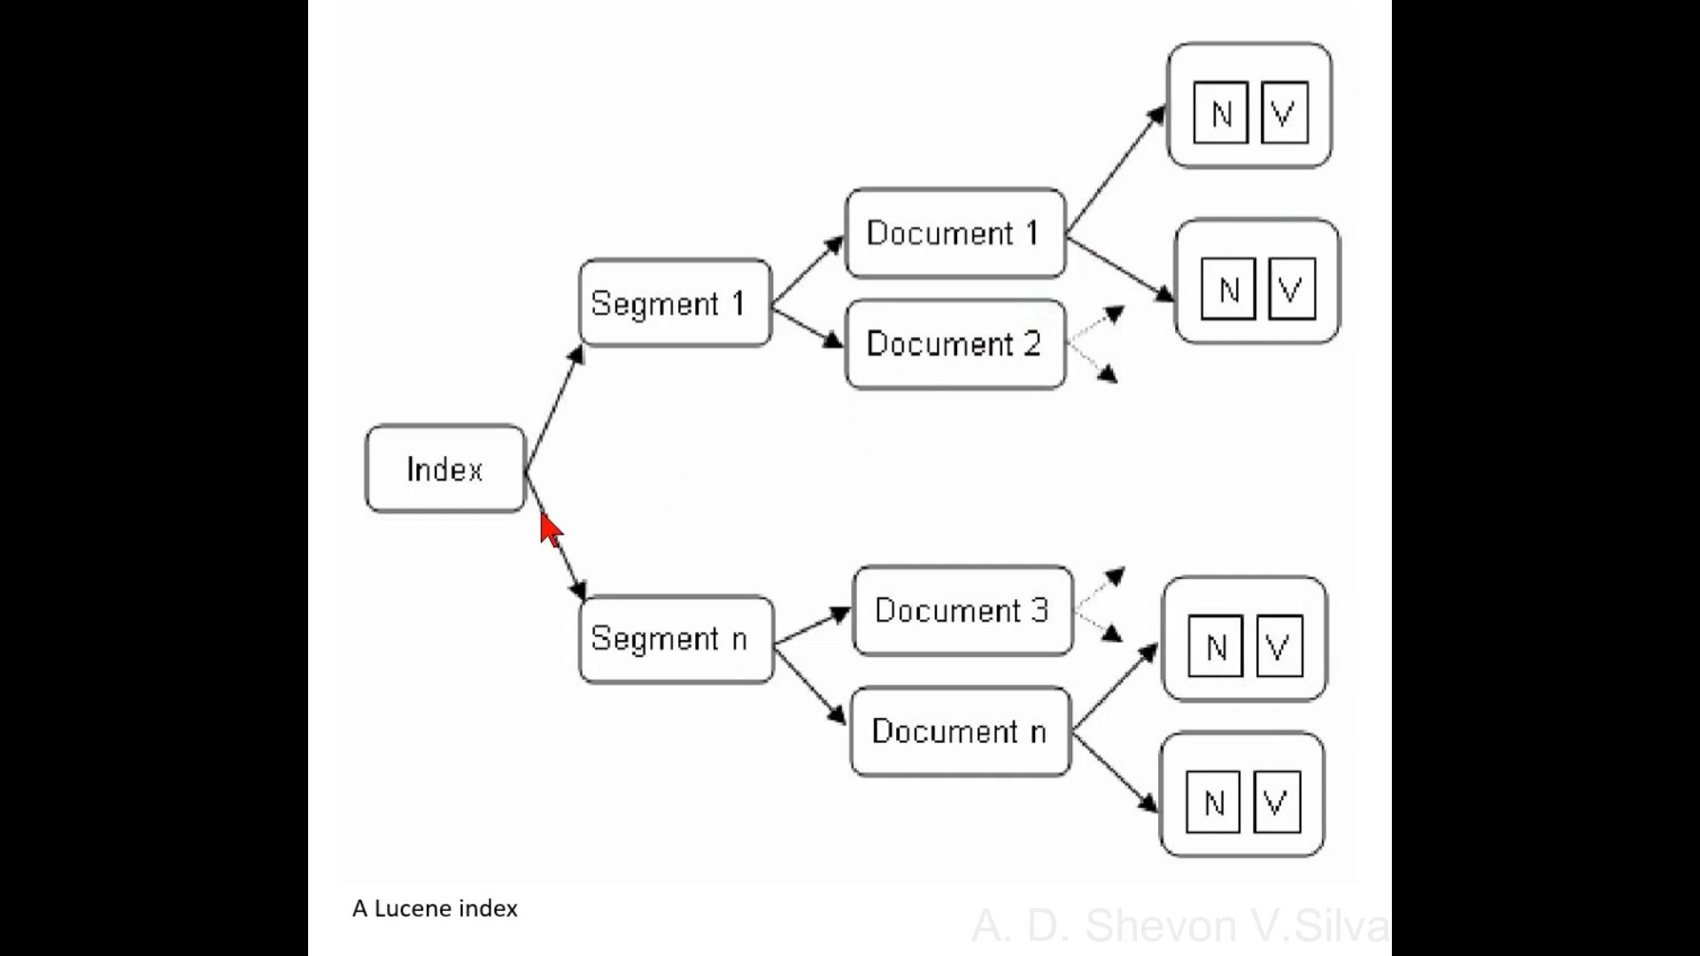
mouse_move(675, 426)
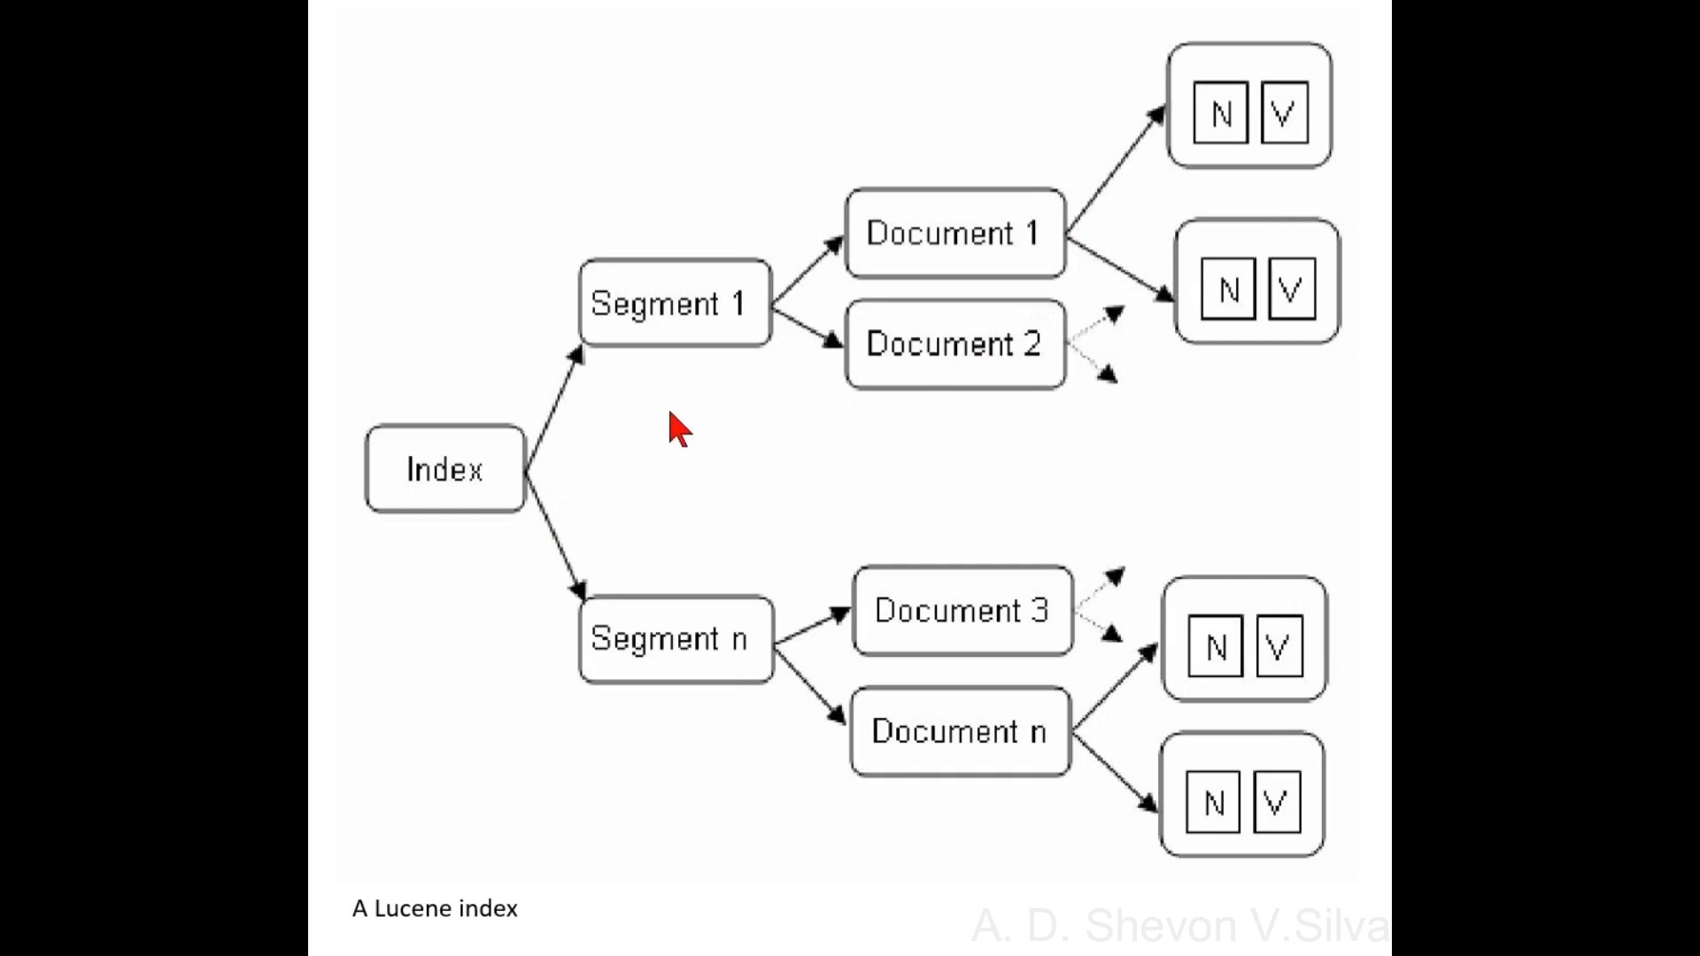
mouse_move(1080, 379)
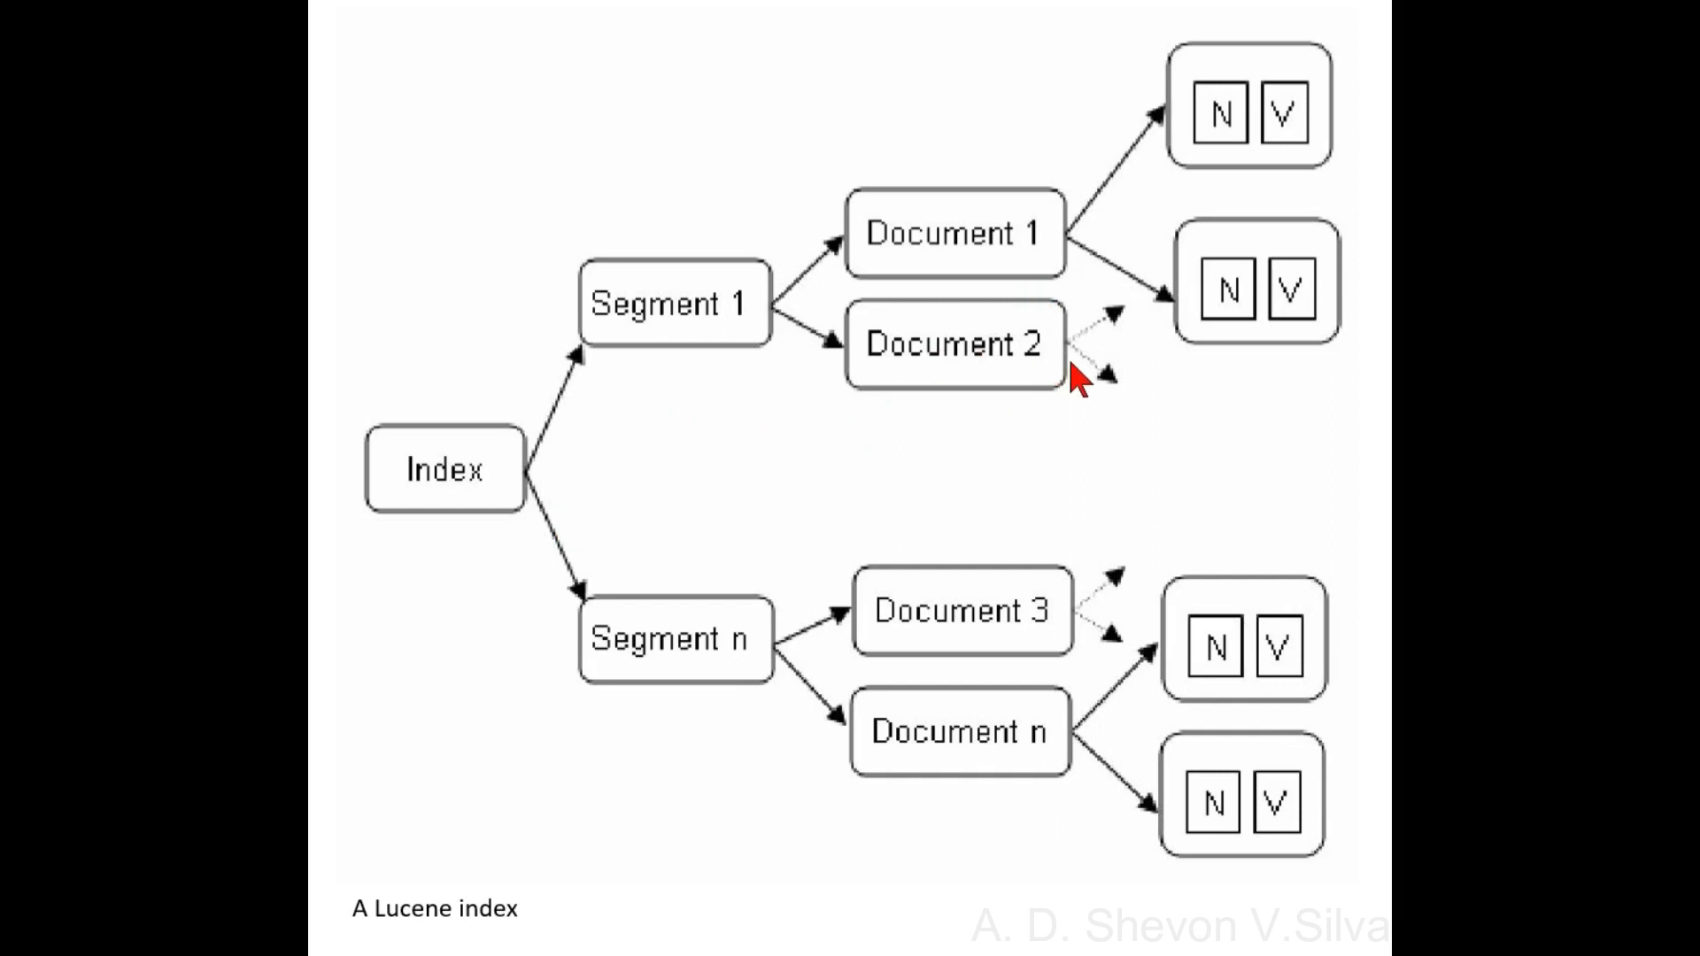
mouse_move(1290, 163)
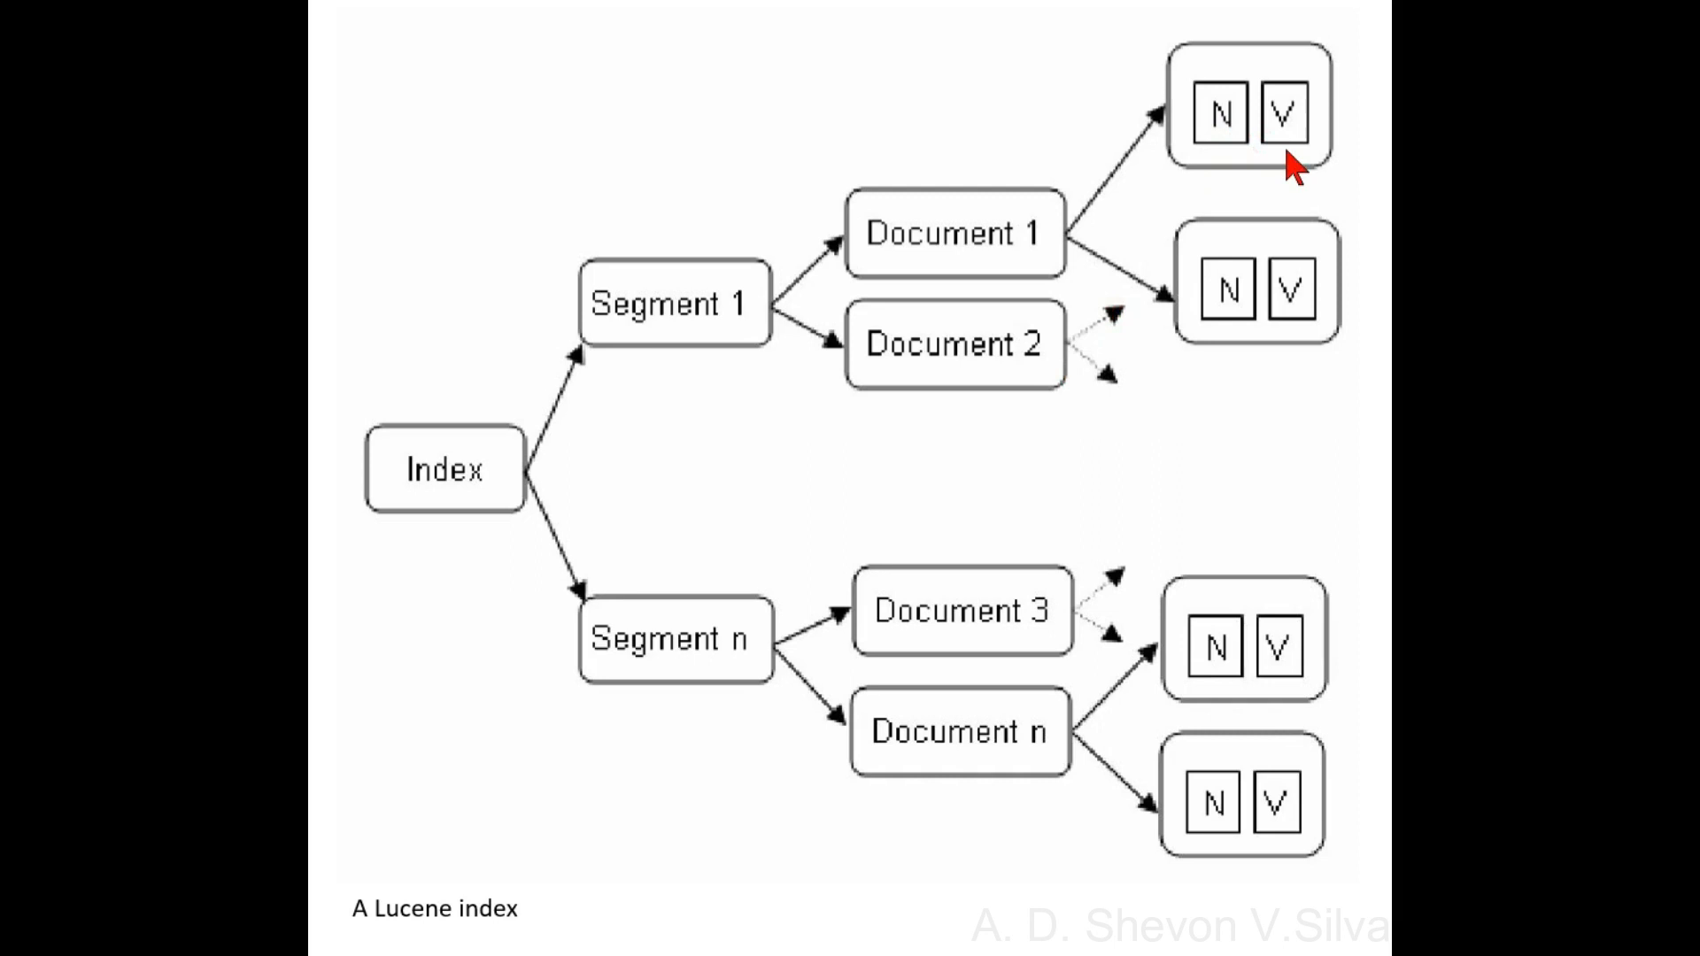
mouse_move(746, 409)
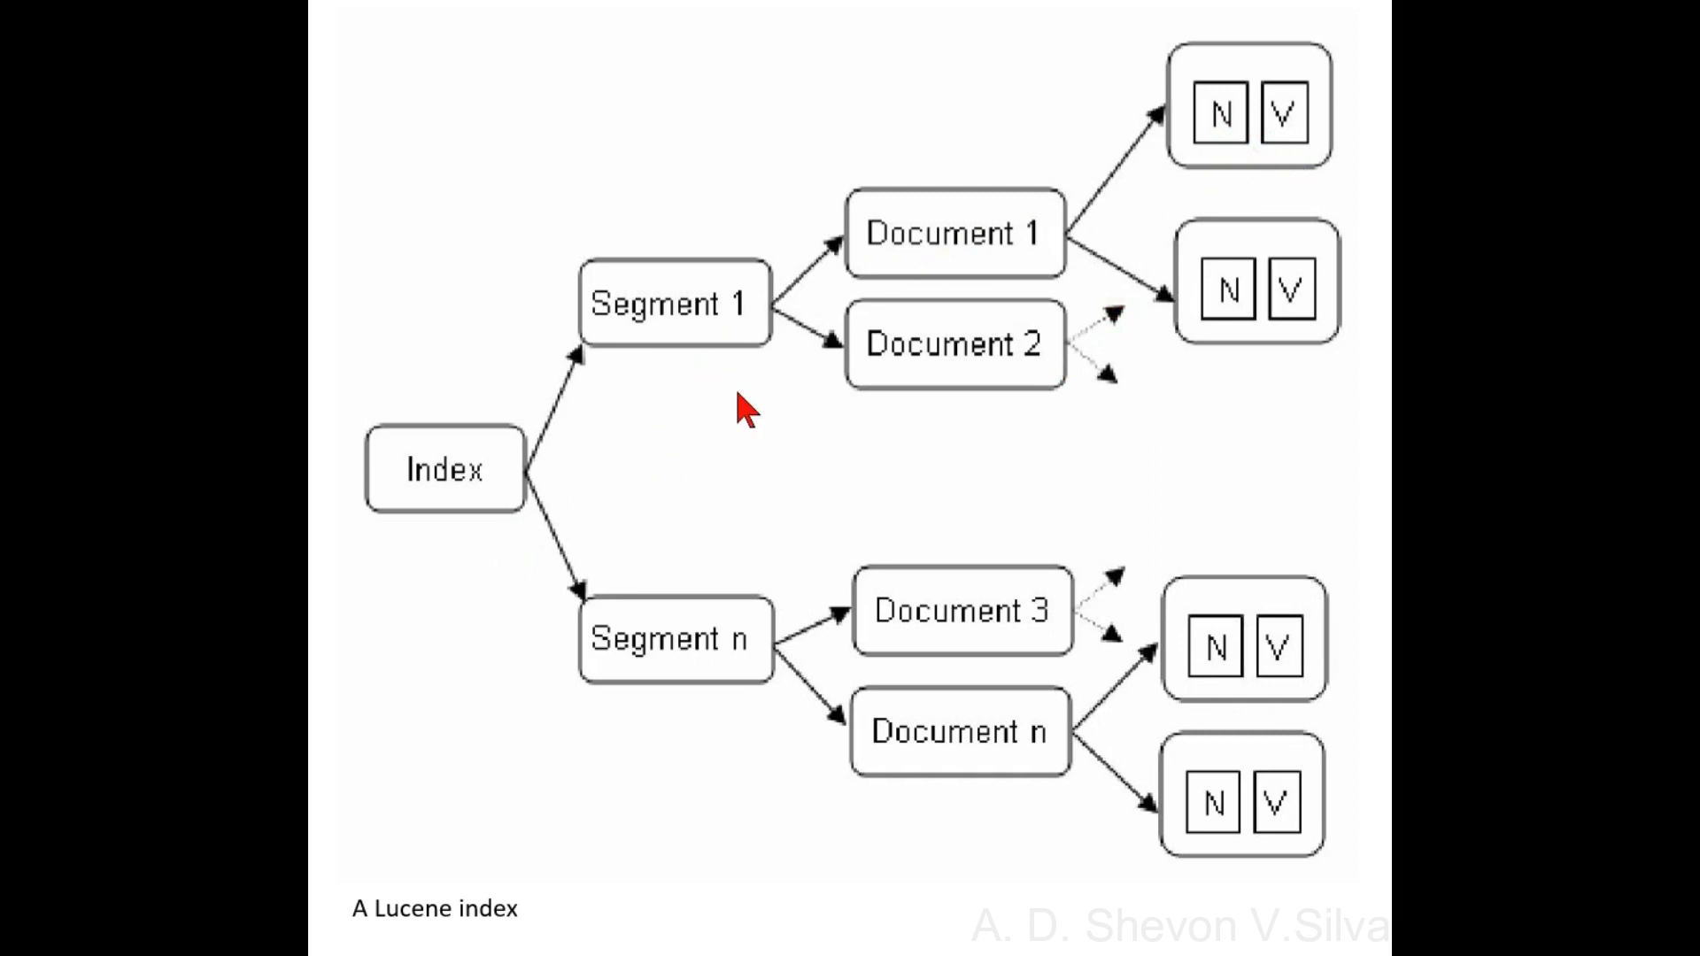
mouse_move(747, 395)
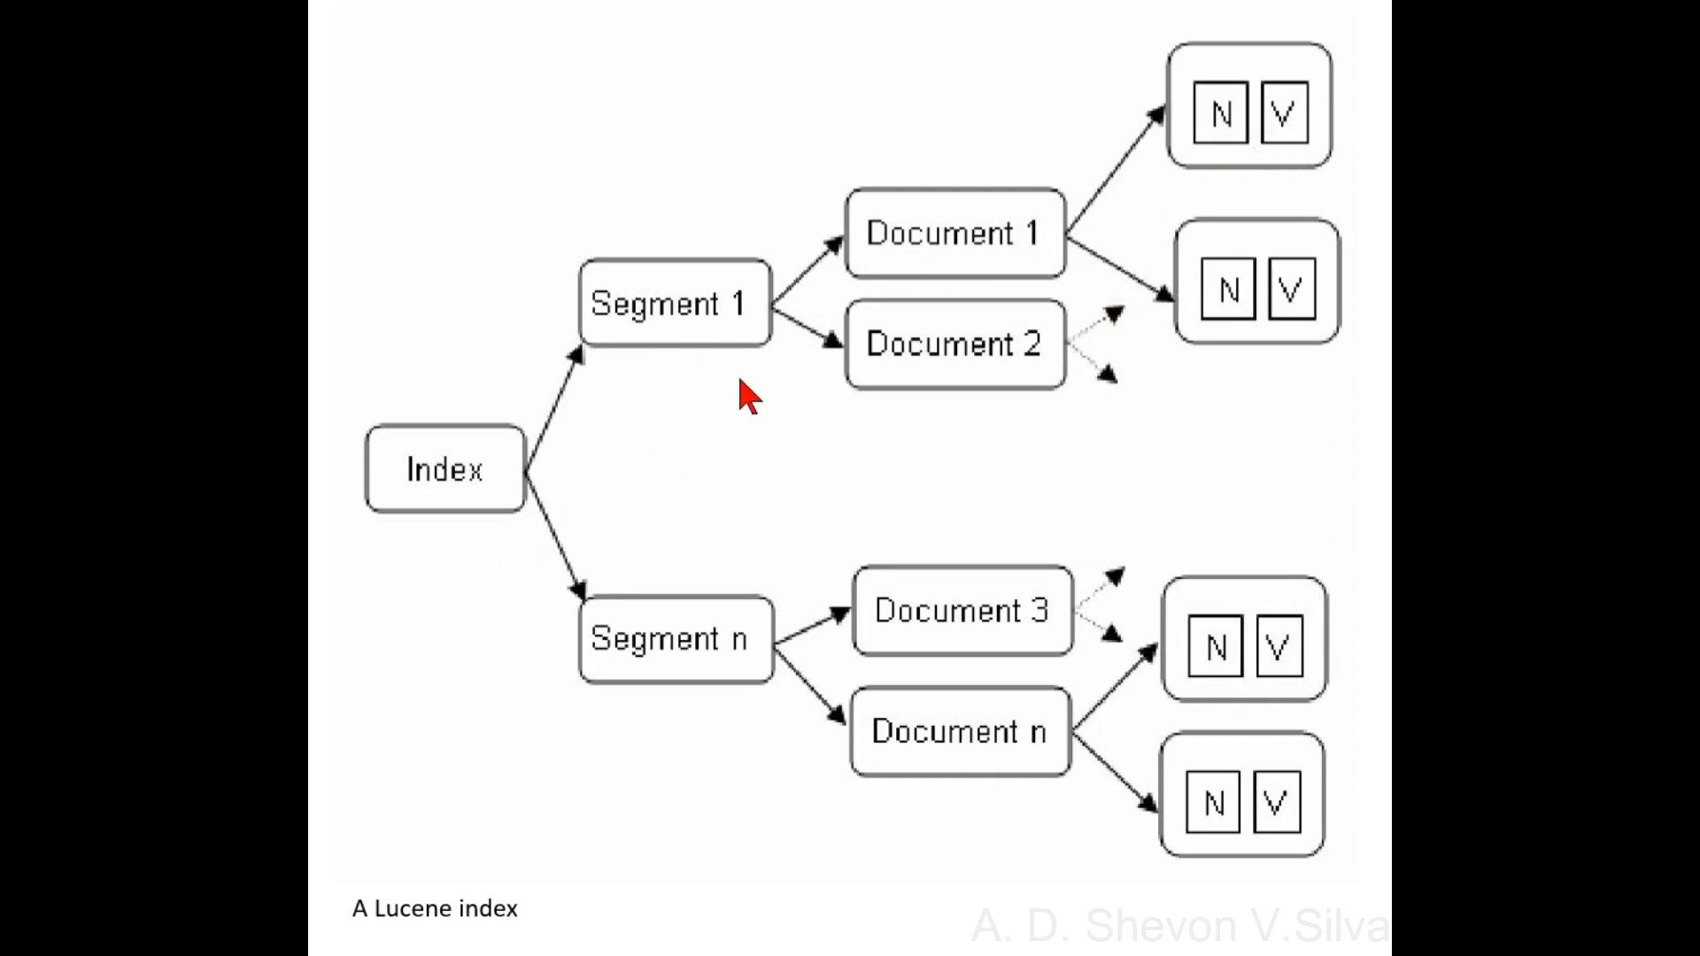
mouse_move(910, 331)
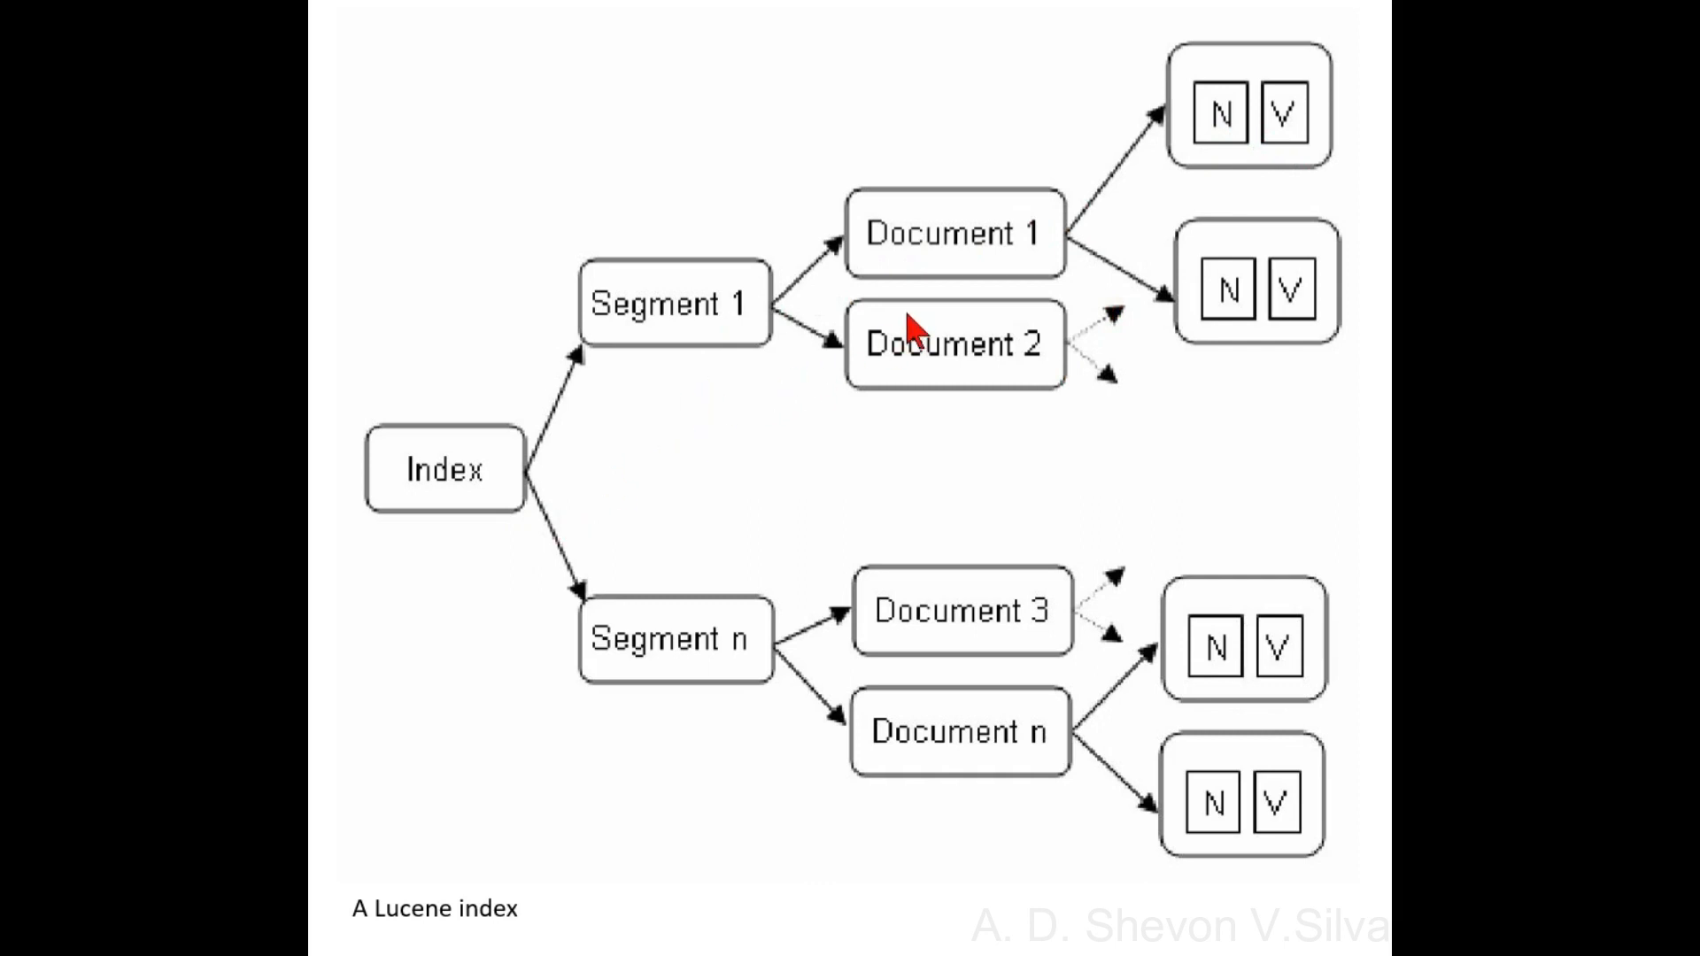
mouse_move(821, 379)
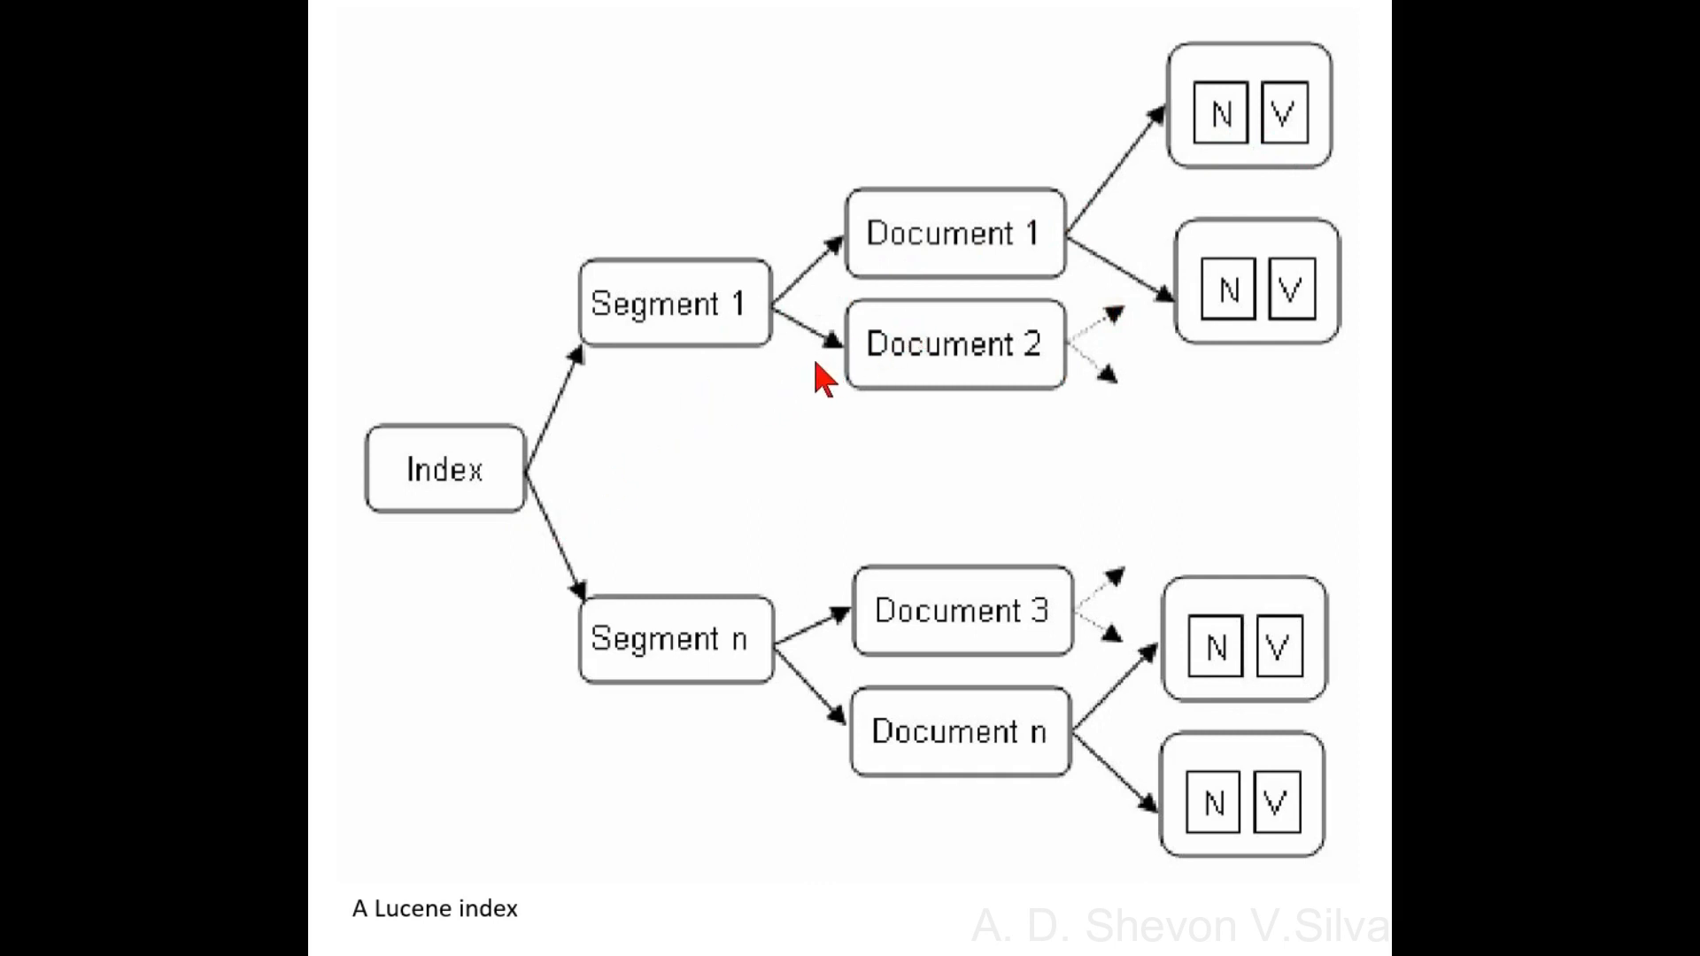
mouse_move(781, 384)
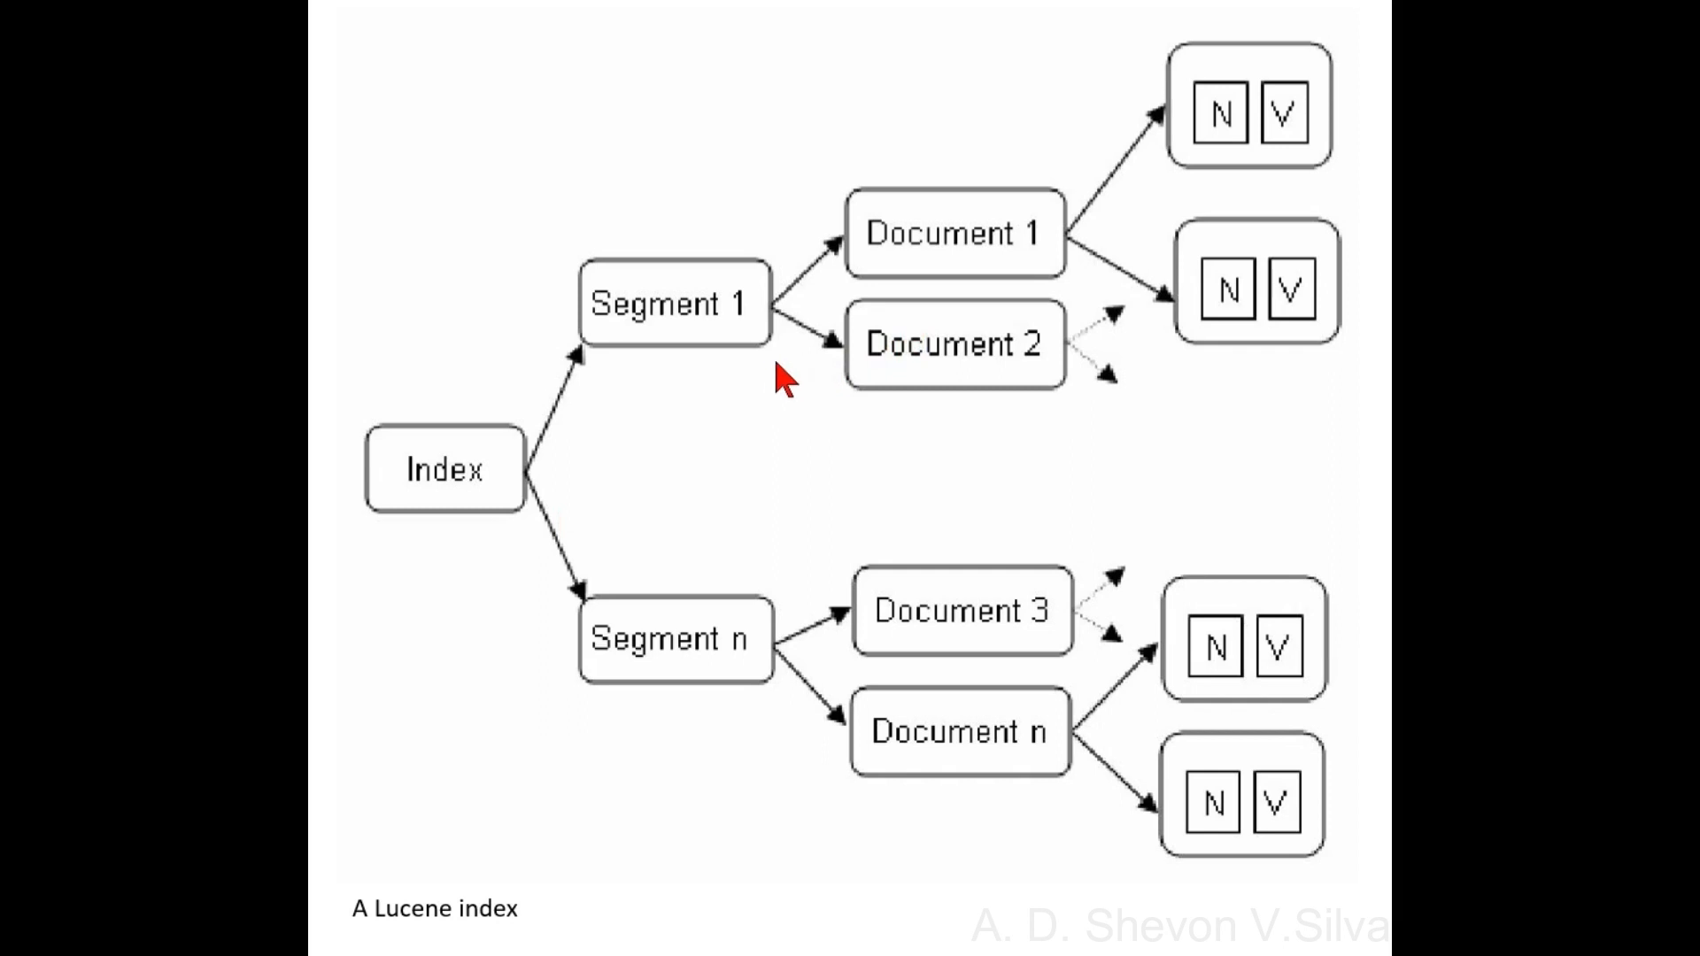
mouse_move(792, 389)
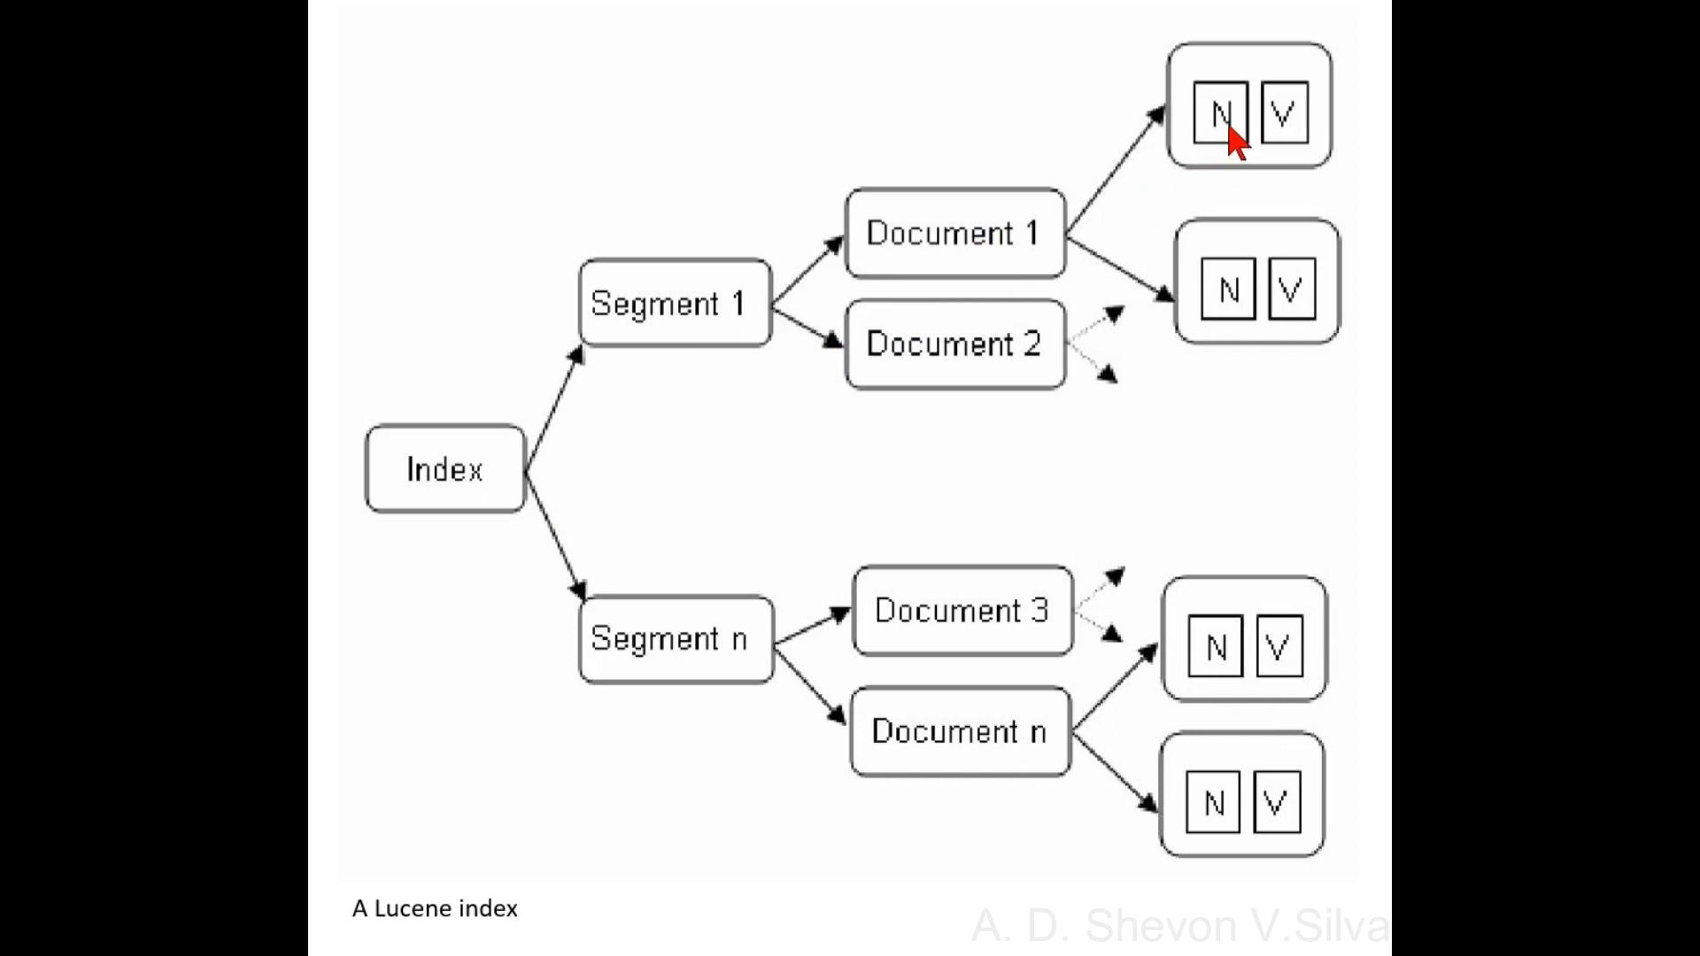
mouse_move(1308, 161)
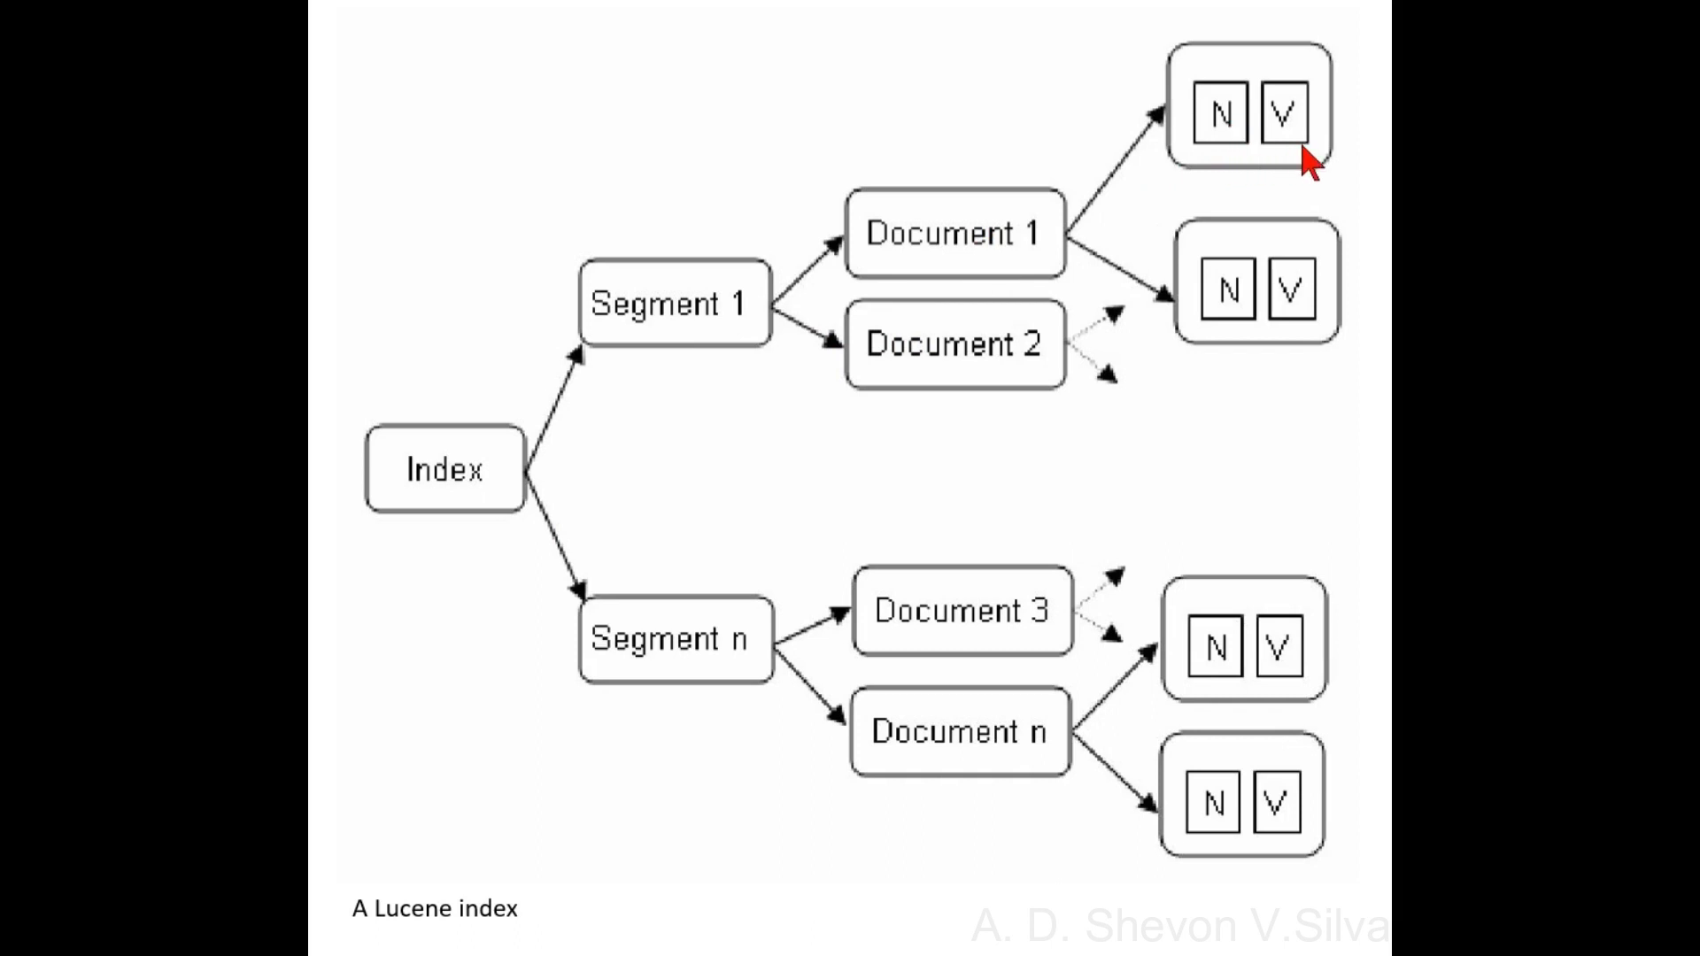
mouse_move(1253, 168)
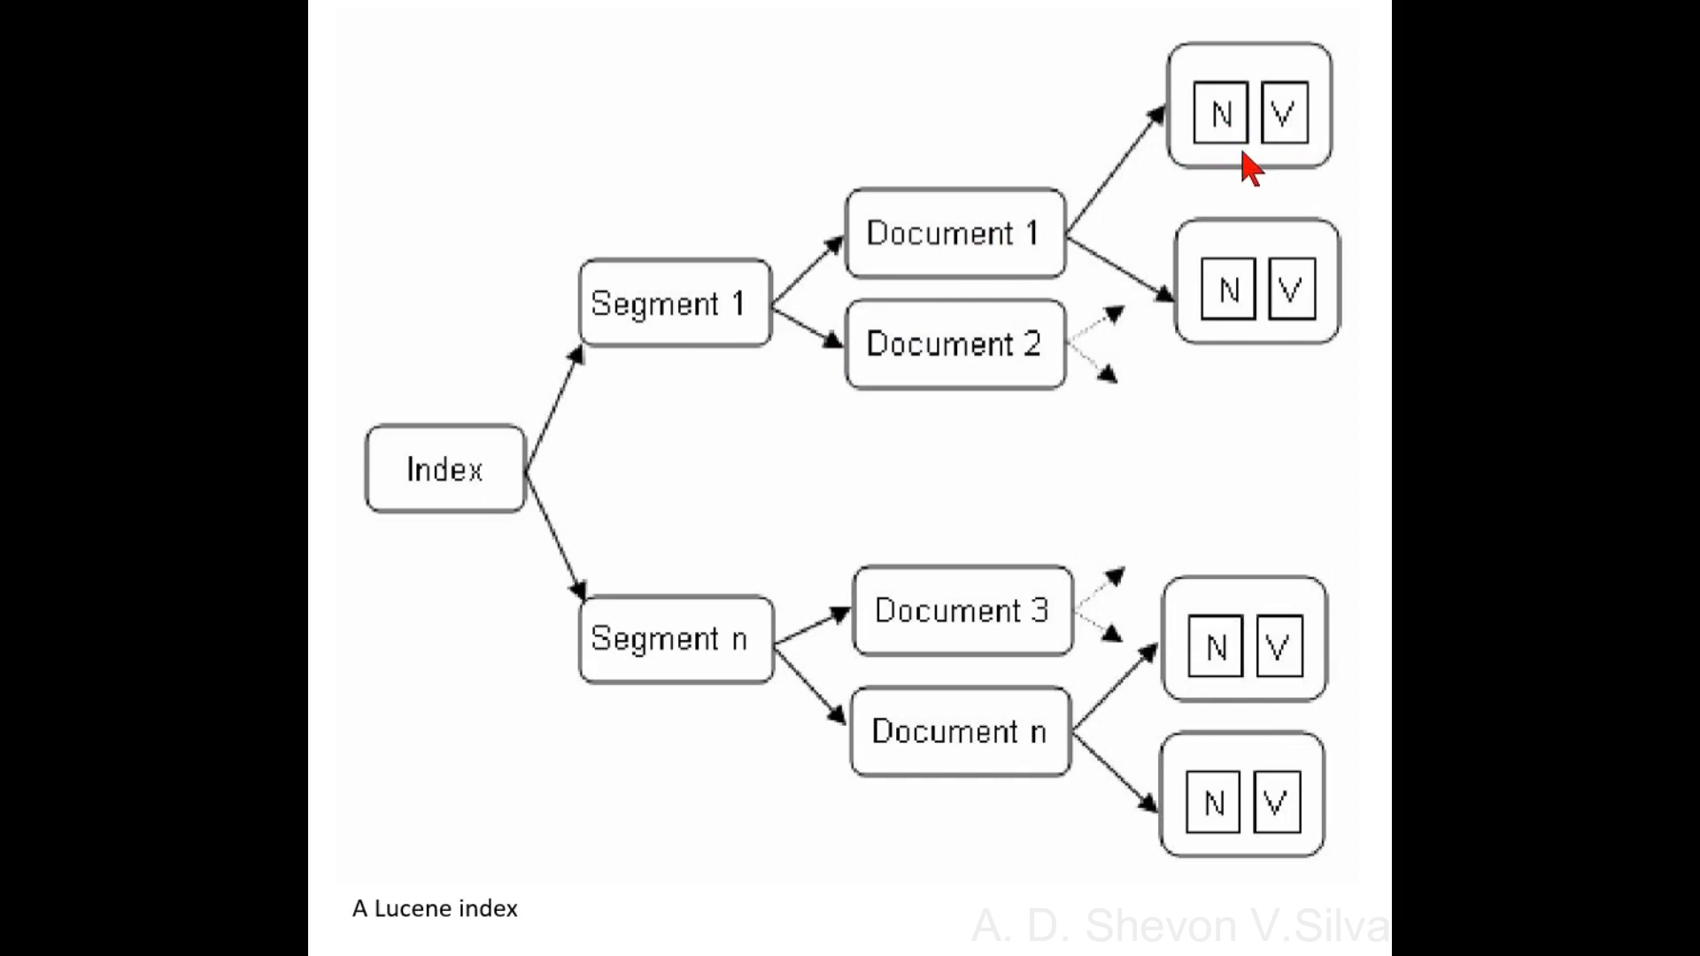
mouse_move(1318, 205)
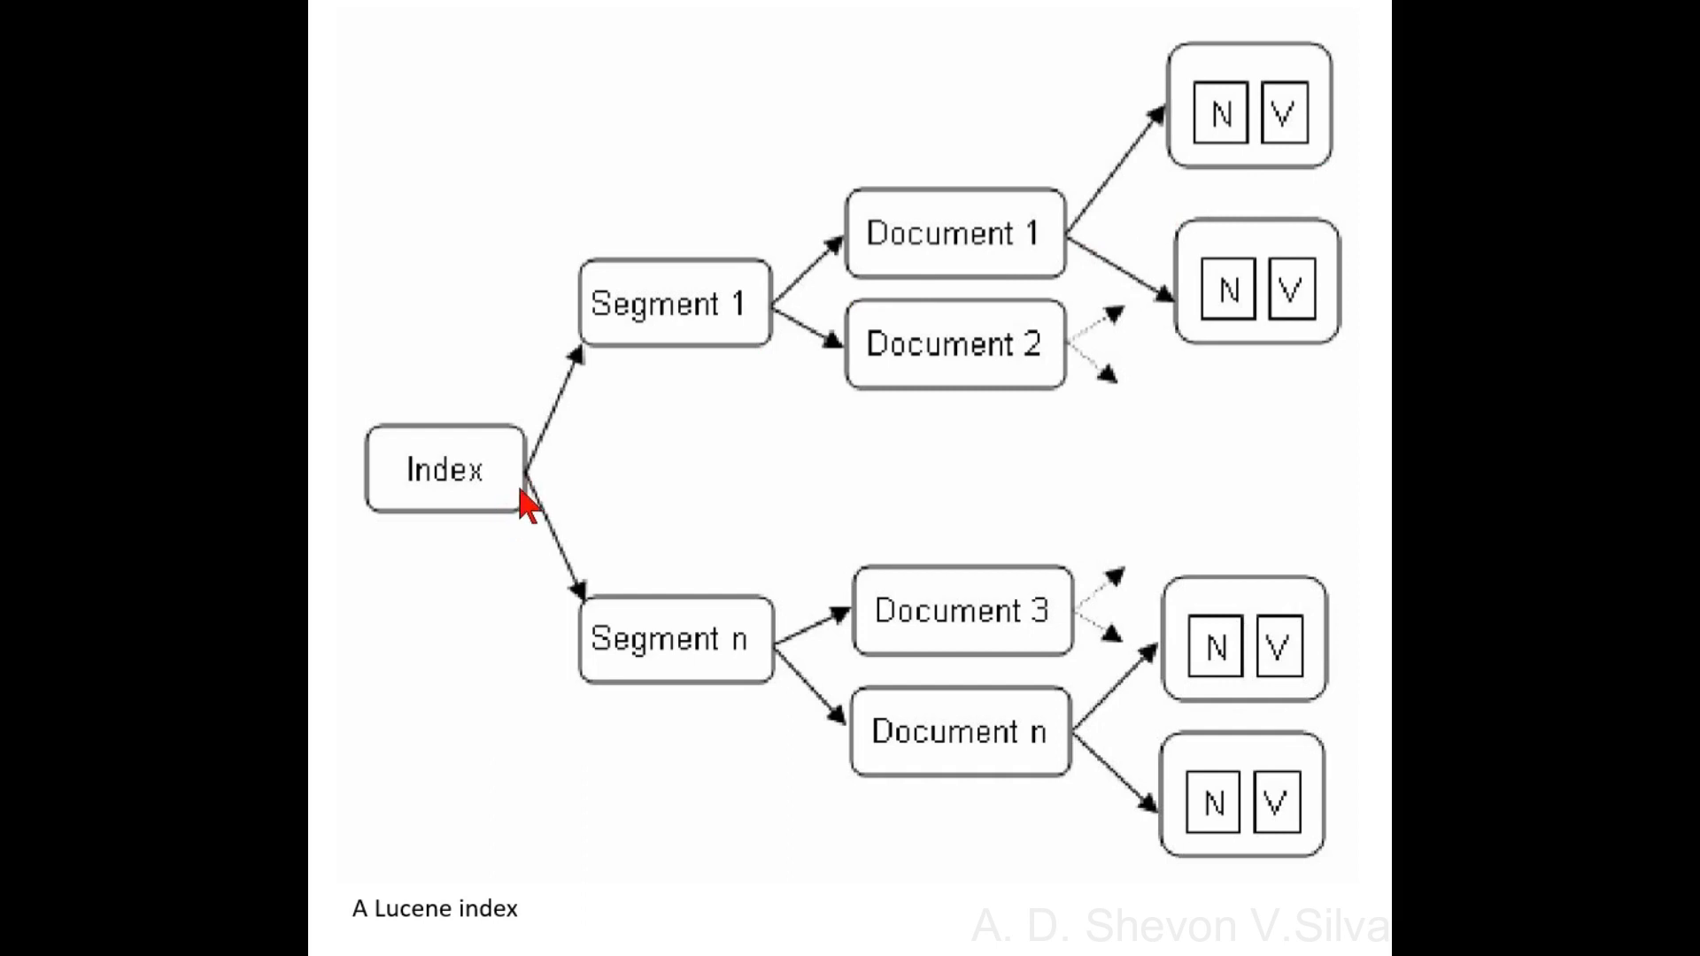
mouse_move(521, 500)
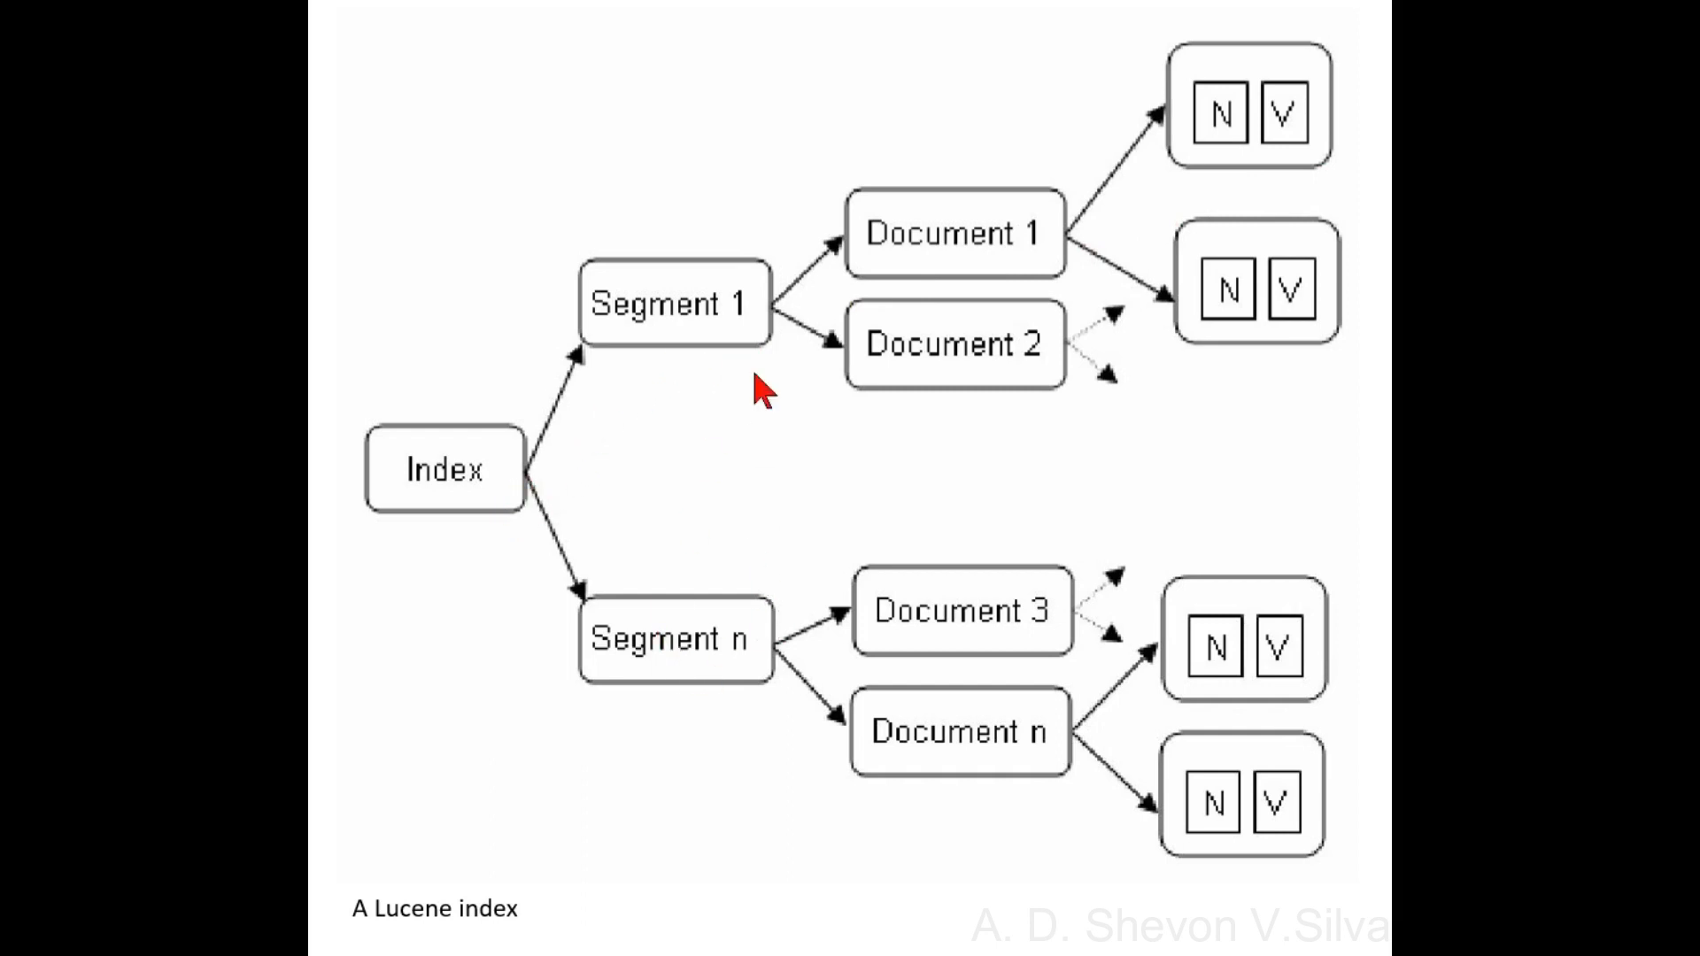
mouse_move(772, 338)
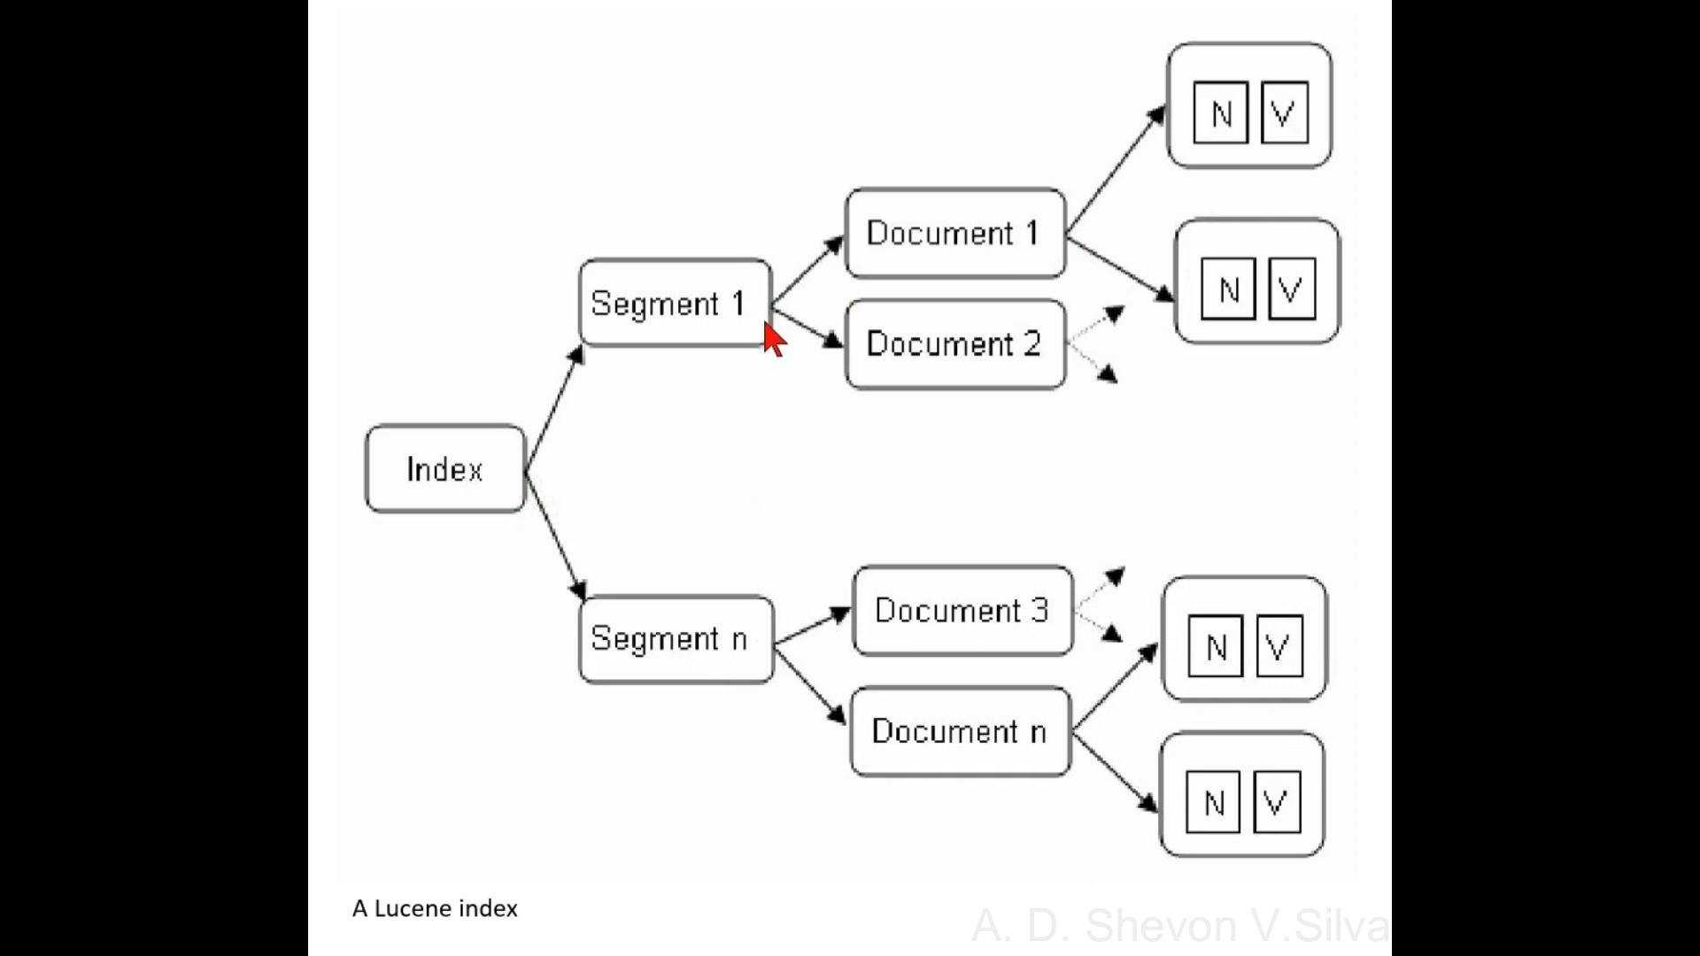
mouse_move(970, 329)
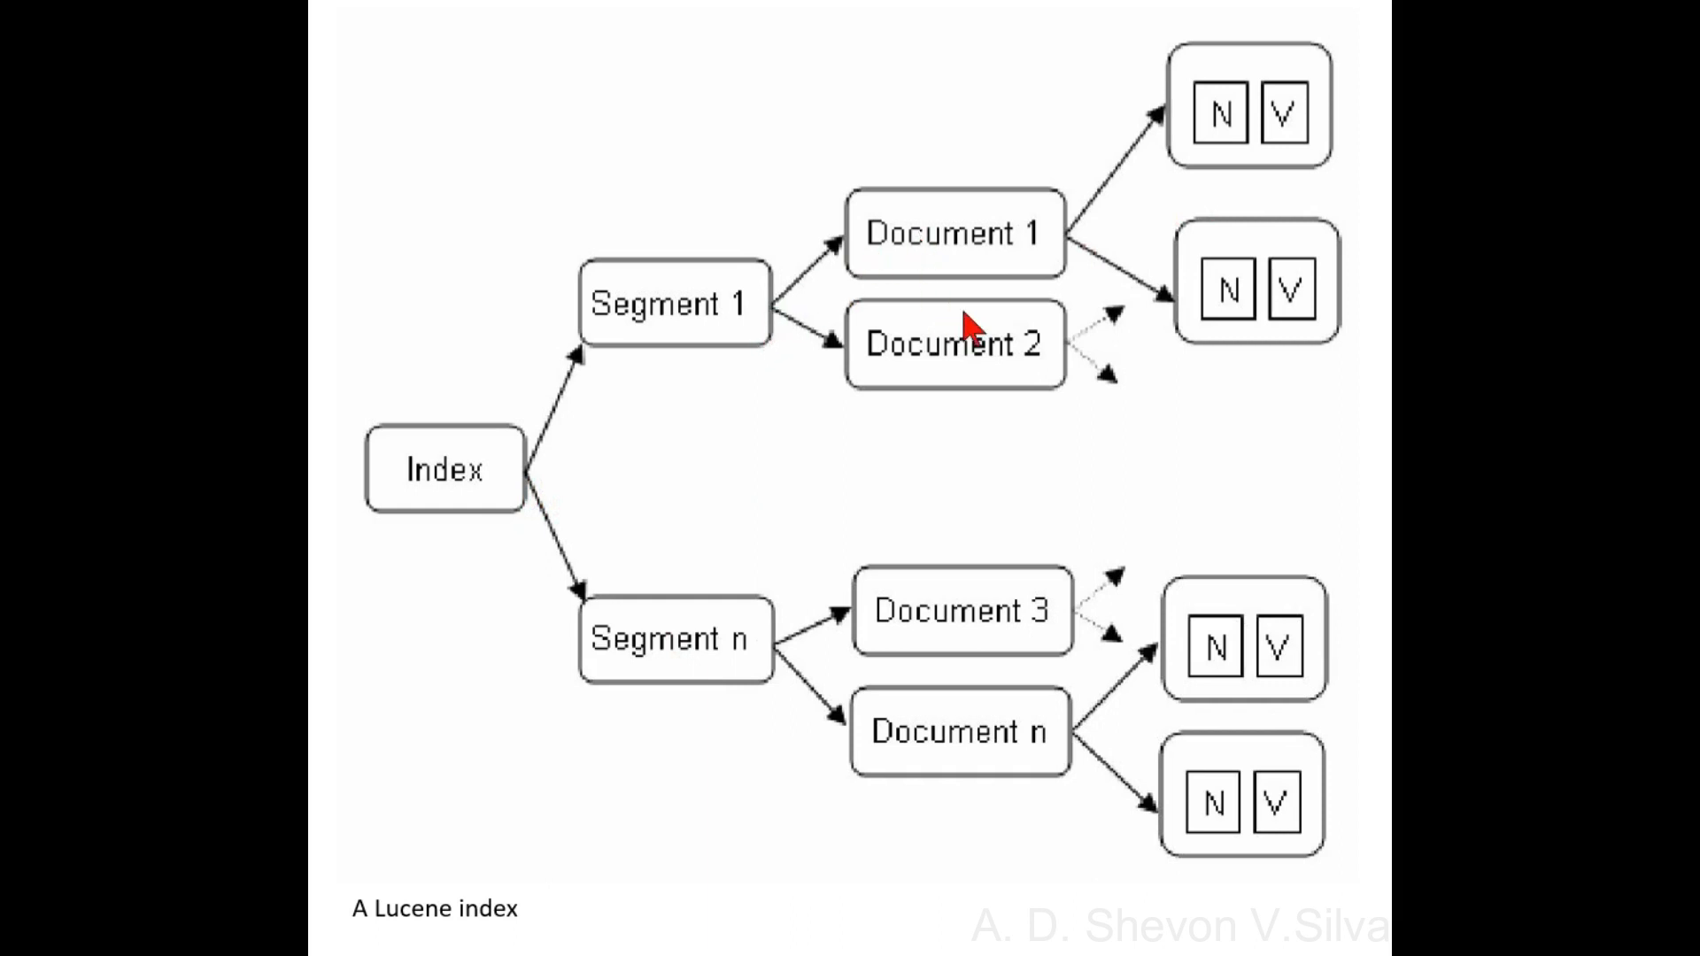
mouse_move(1003, 288)
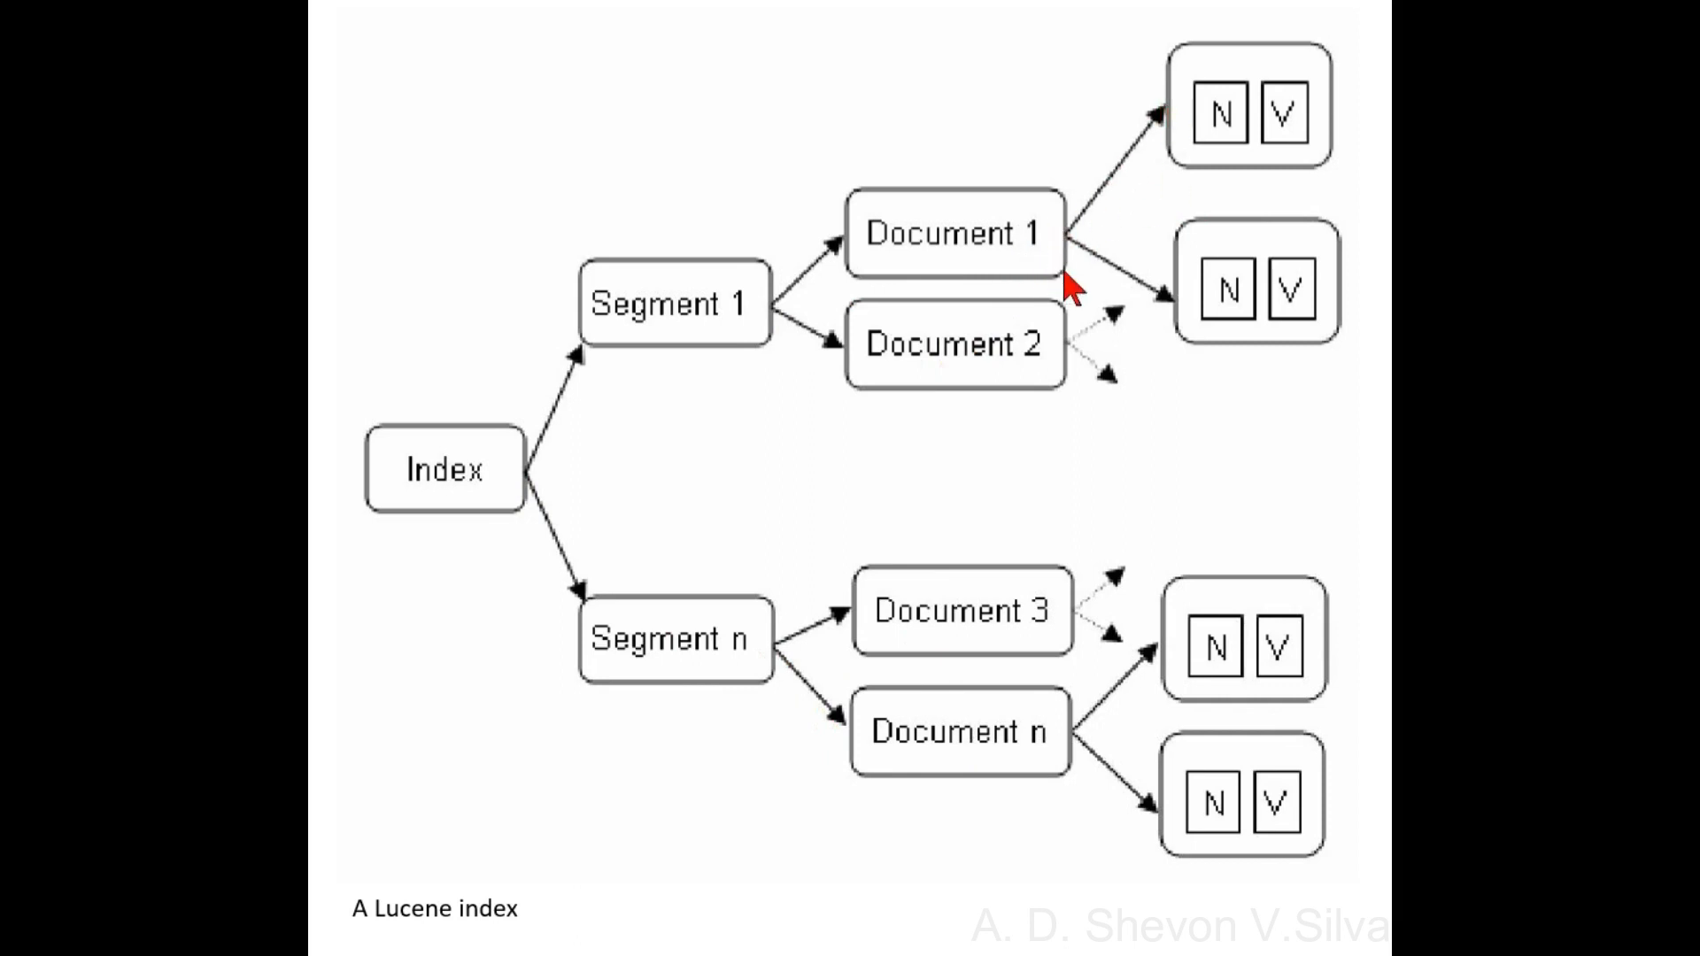
mouse_move(1229, 366)
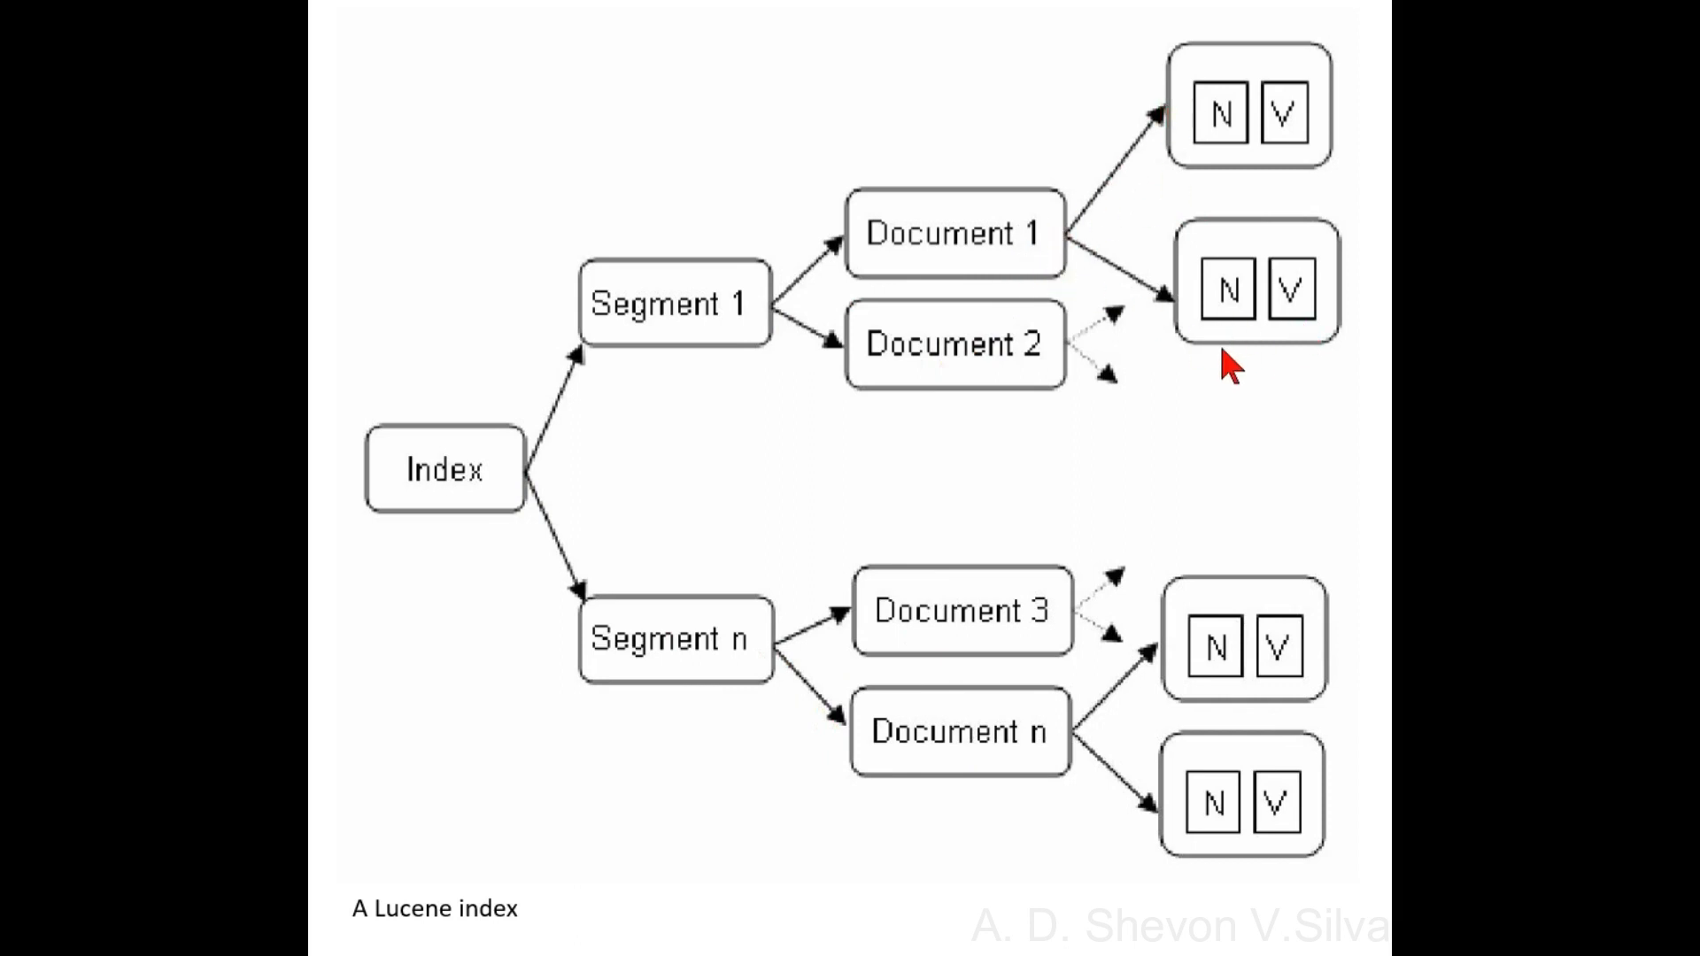
Advance from the Lucene index diagram to the closing 'End' slide.
key("Right")
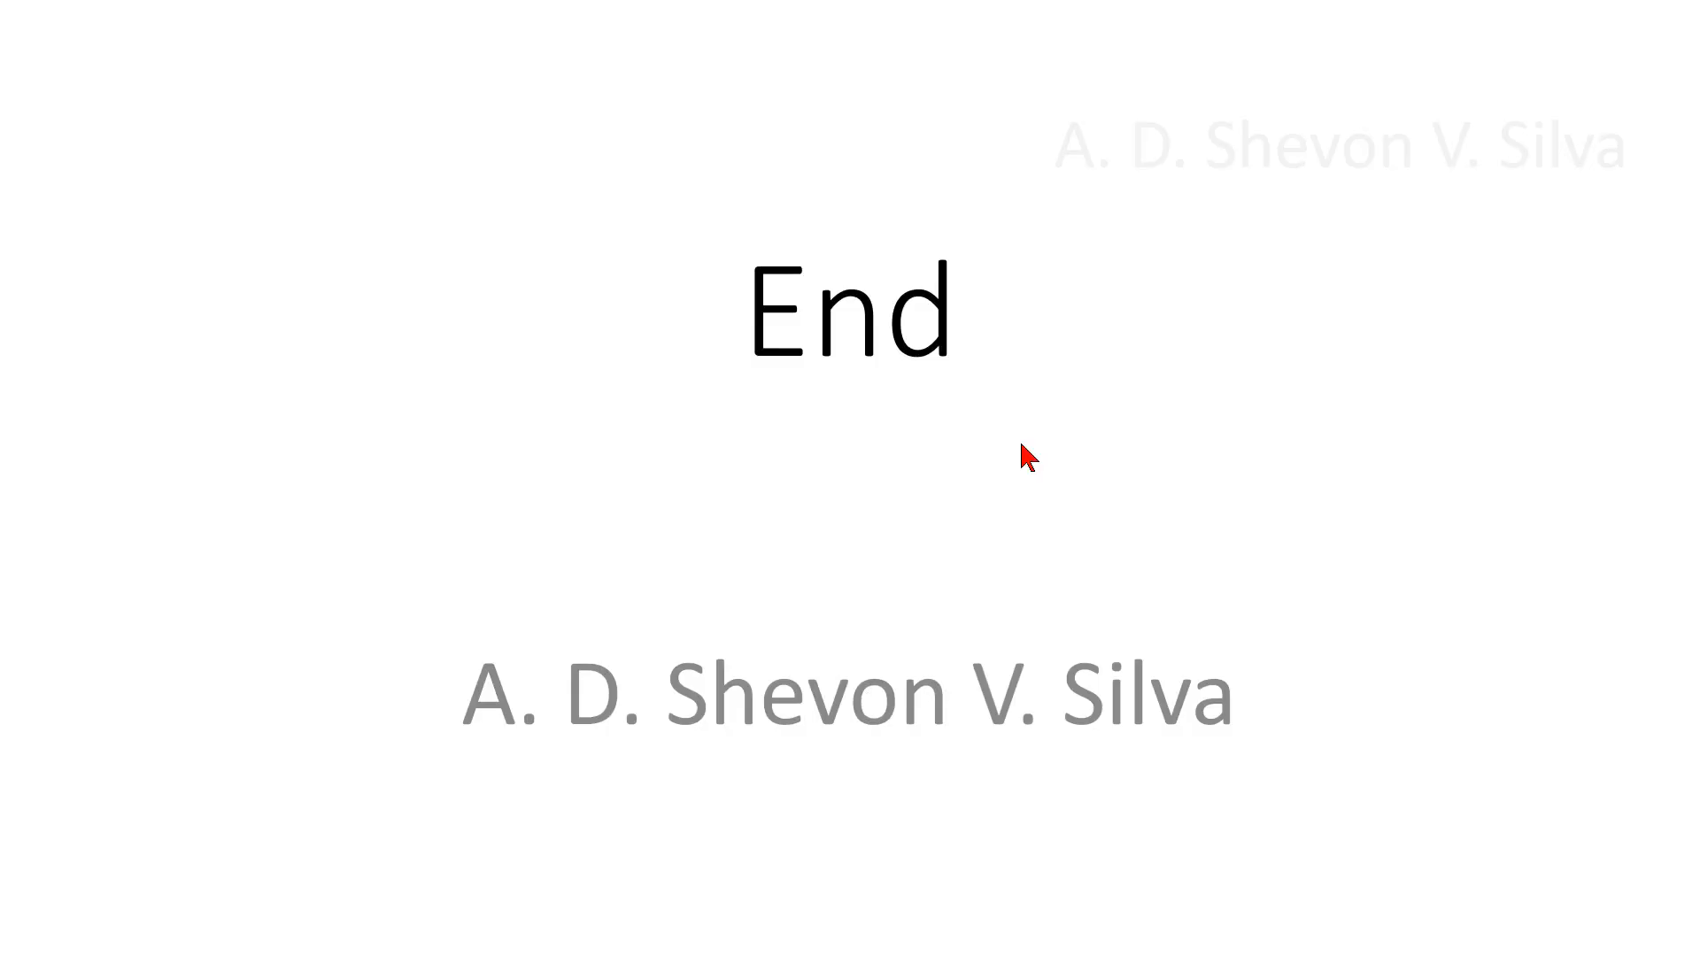